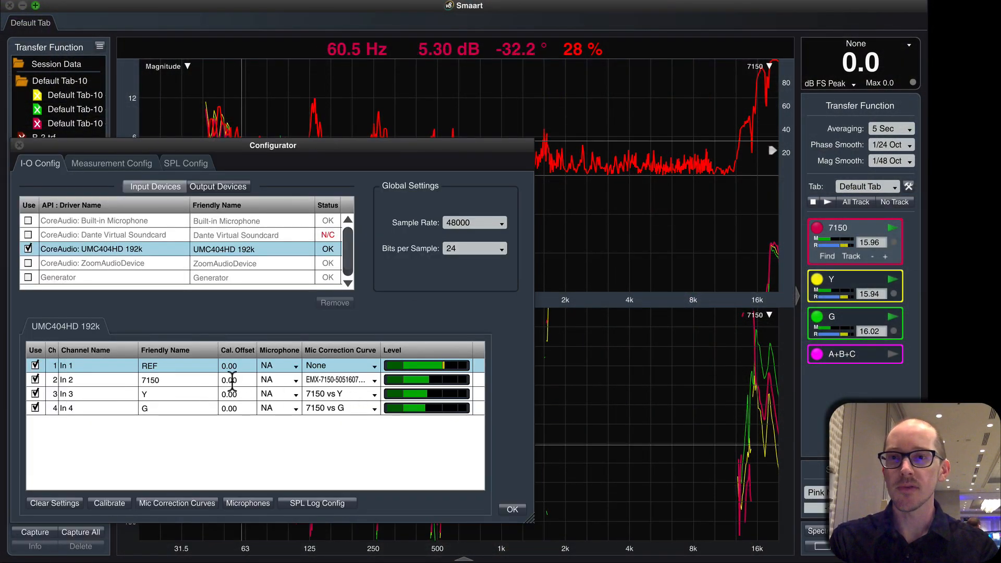
Step: Set Mic Correction Curve to None for In 3 and In 4, then list the output devices
{"action": "left_click", "coordinate": [340, 394]}
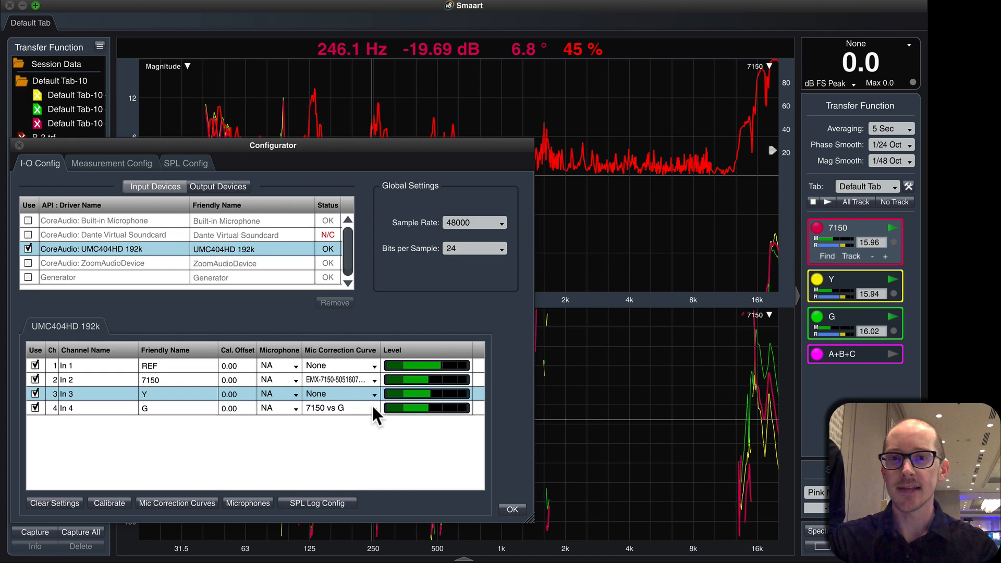
{"action": "left_click", "coordinate": [340, 407]}
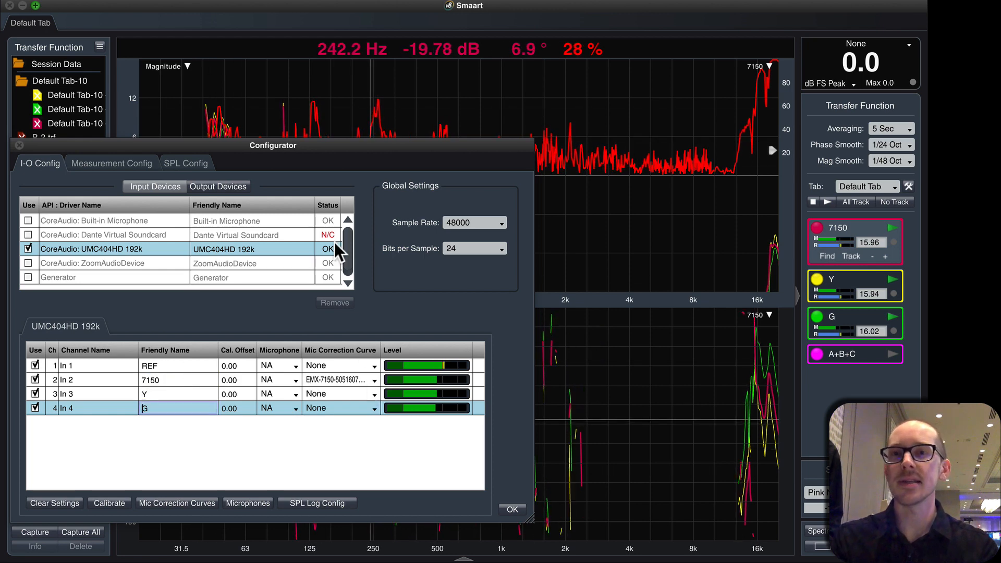
{"action": "left_click", "coordinate": [218, 185]}
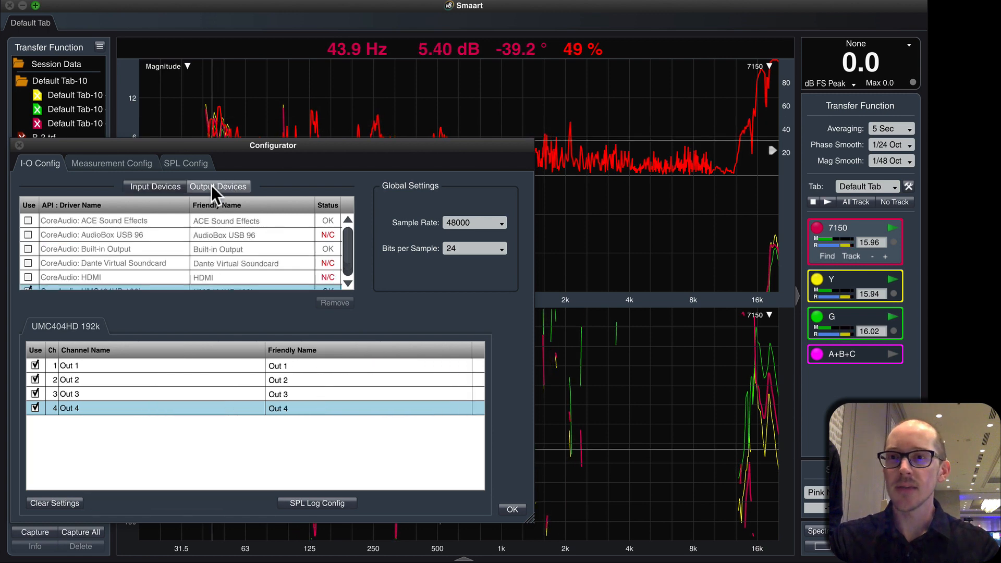
Step: Review input settings of the TF: 7150, TF: Y and TF: G measurements in Measurement Config
{"action": "left_click", "coordinate": [112, 162]}
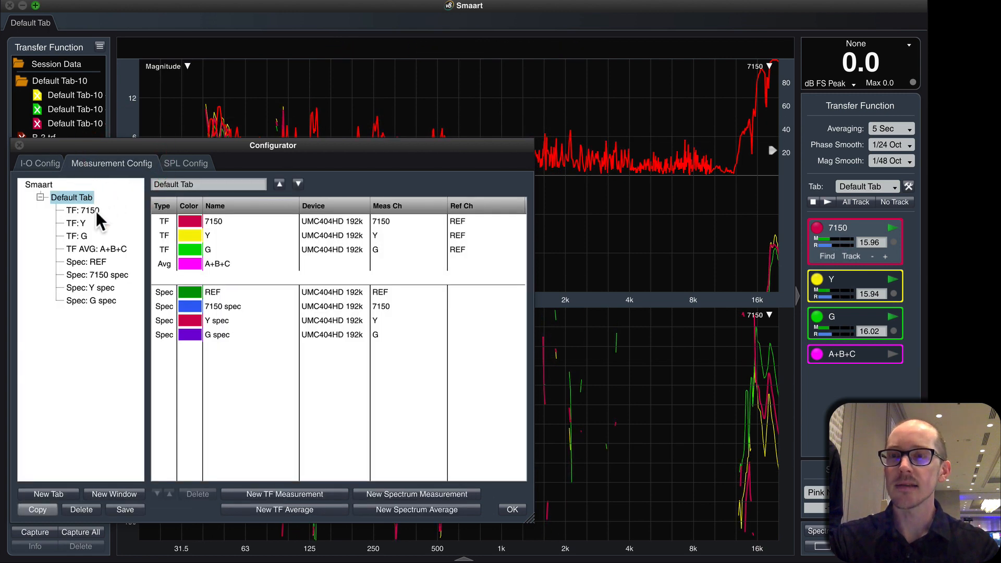
{"action": "left_click", "coordinate": [82, 210]}
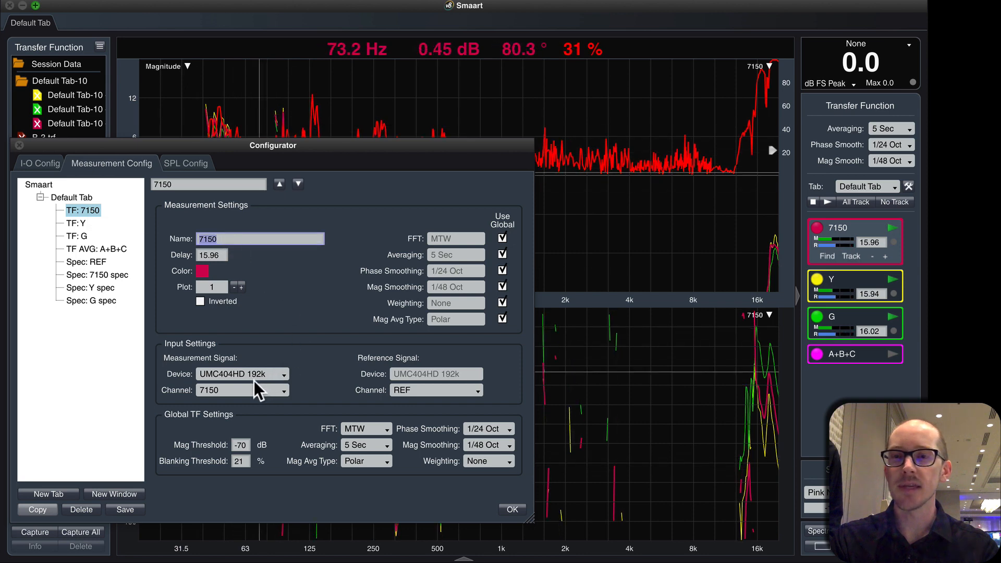
{"action": "mouse_move", "coordinate": [437, 381]}
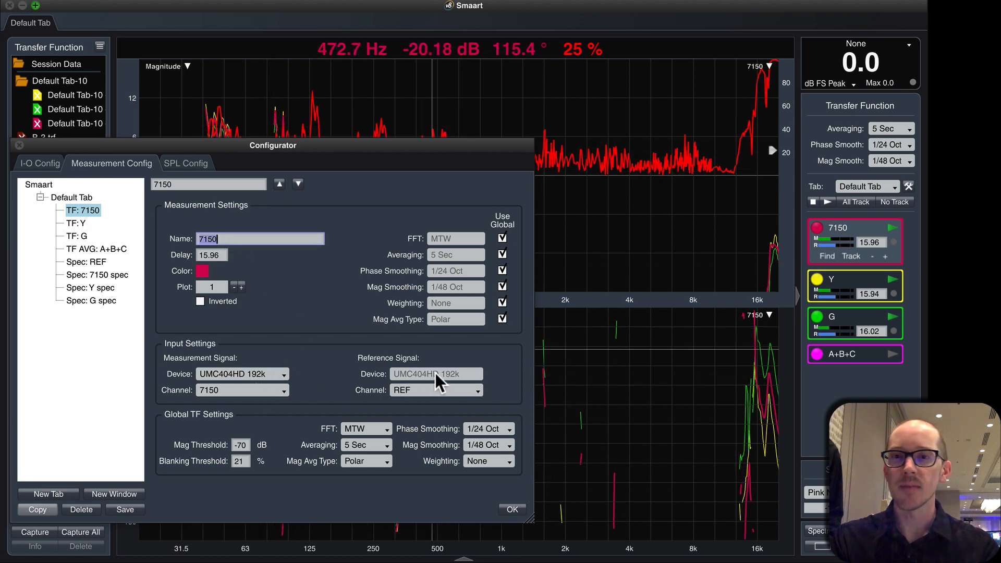
{"action": "left_click", "coordinate": [75, 223]}
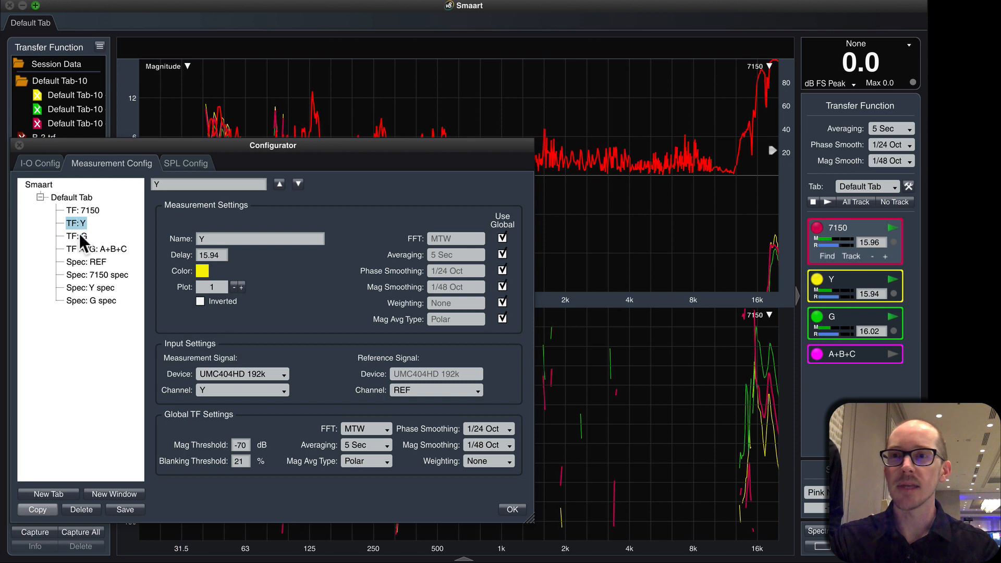
{"action": "left_click", "coordinate": [76, 235]}
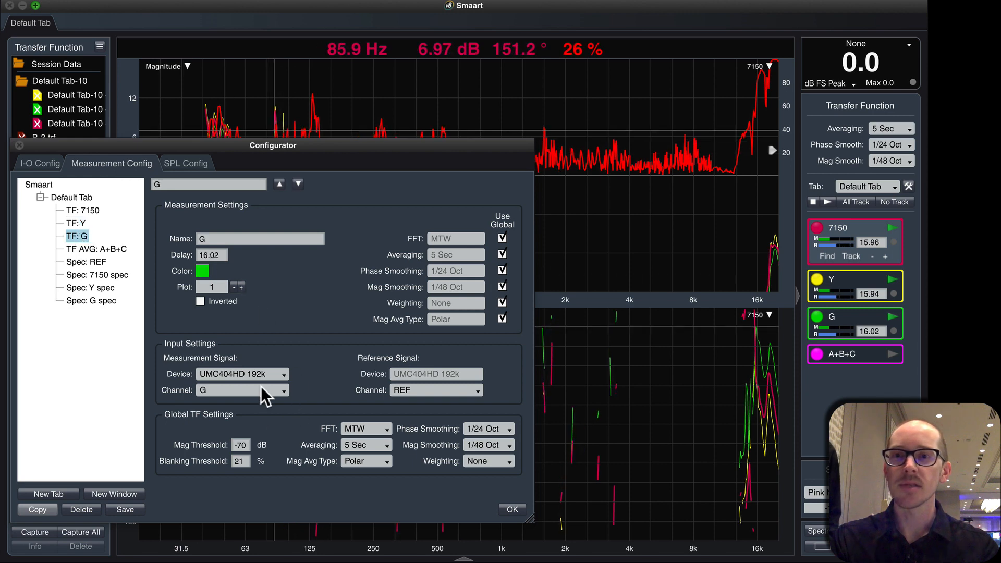
{"action": "mouse_move", "coordinate": [163, 274]}
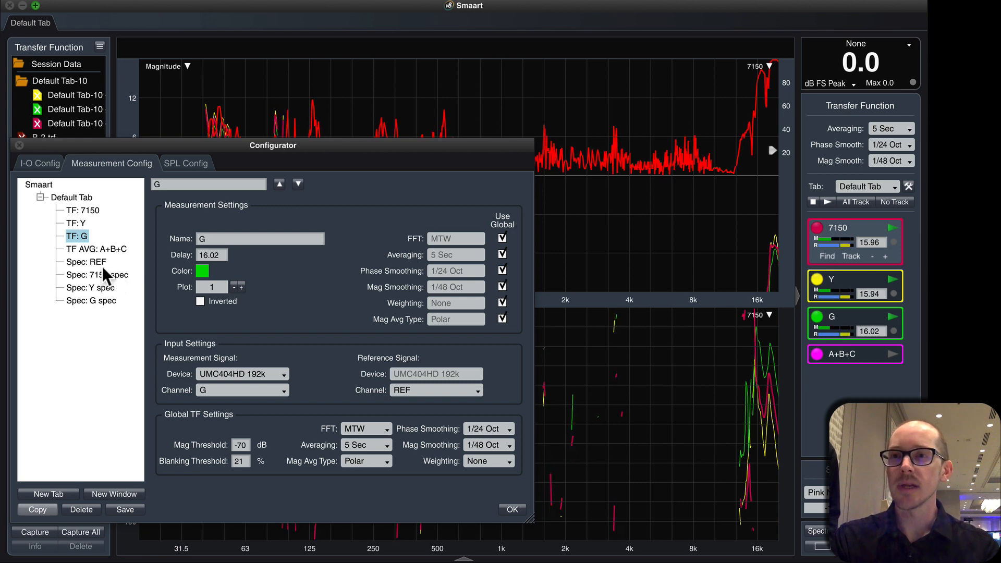
Step: Review the REF, Y and G spectrum settings and close the configuration with OK
{"action": "left_click", "coordinate": [85, 262]}
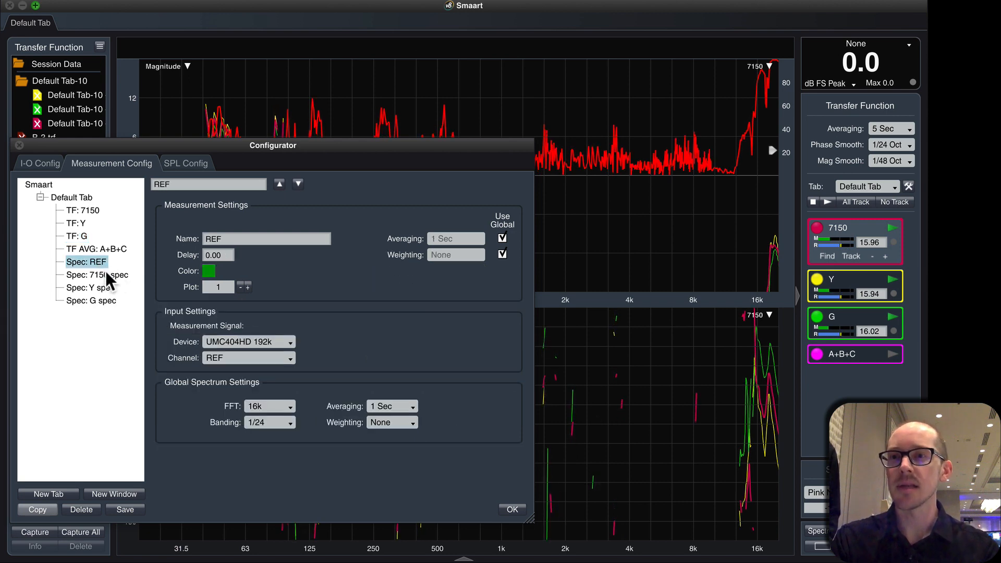
{"action": "left_click", "coordinate": [89, 288]}
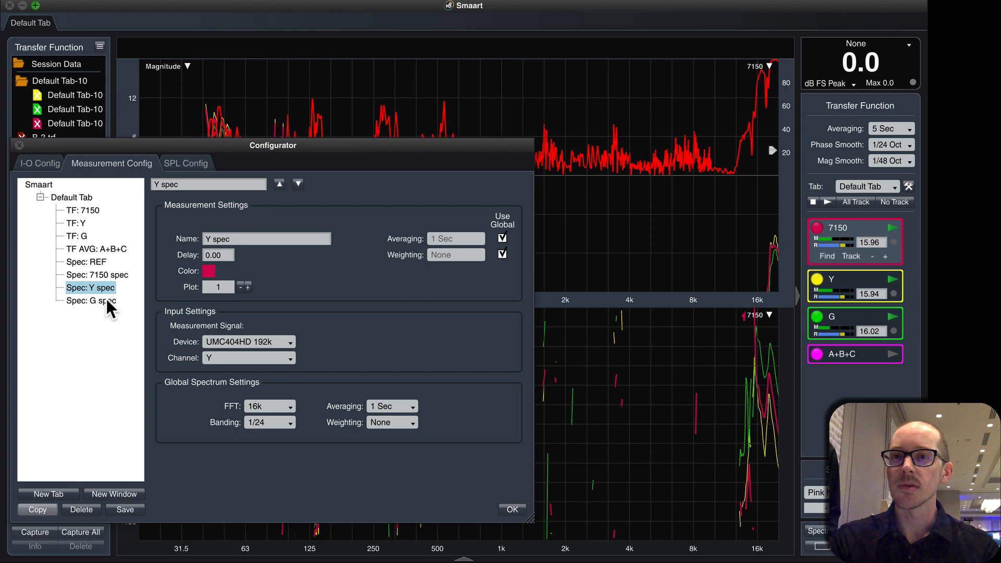
{"action": "left_click", "coordinate": [90, 300]}
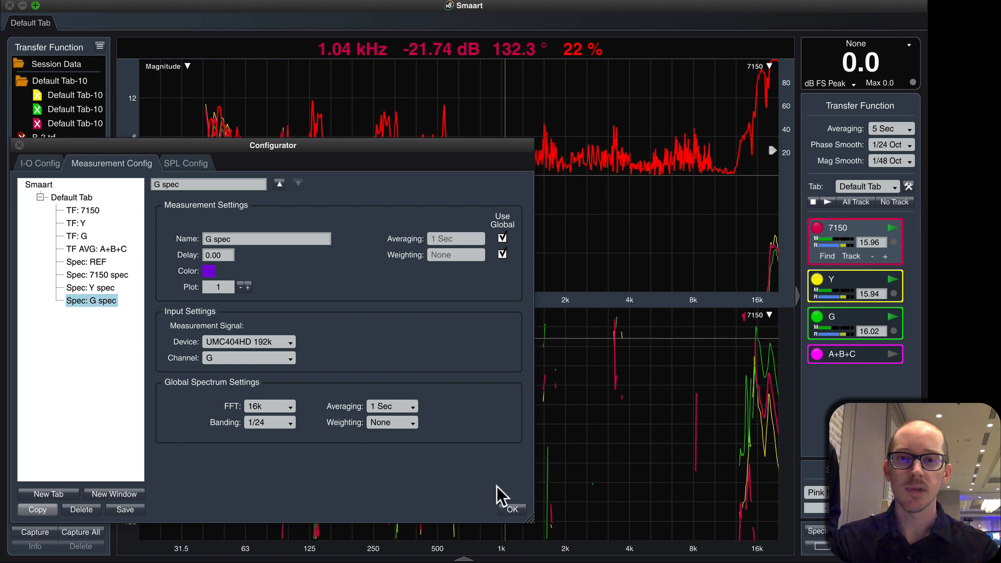
{"action": "left_click", "coordinate": [511, 510]}
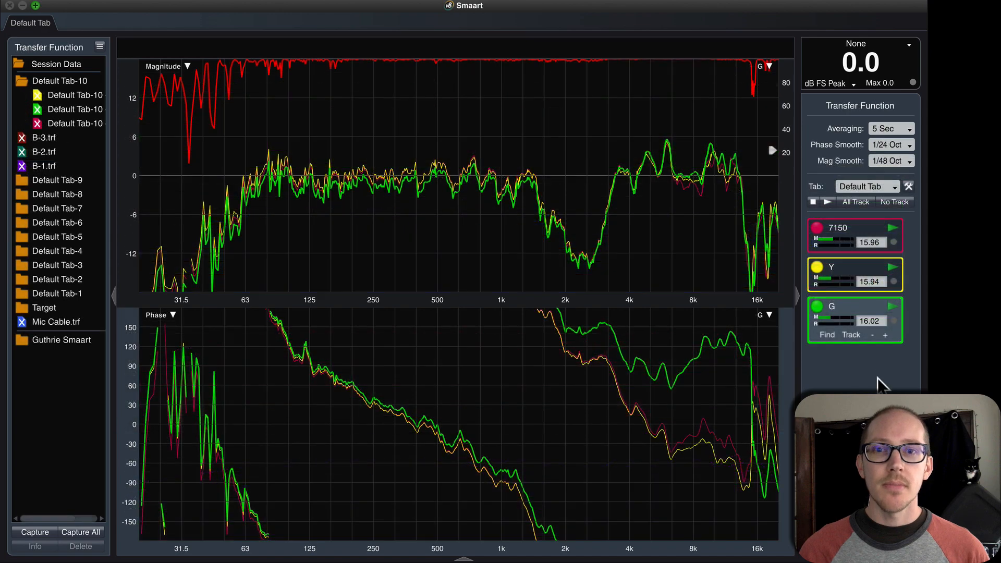
Step: Set transfer-function averaging to 6 Sec for capturing the traces into Default Tab-11
{"action": "left_click", "coordinate": [838, 227]}
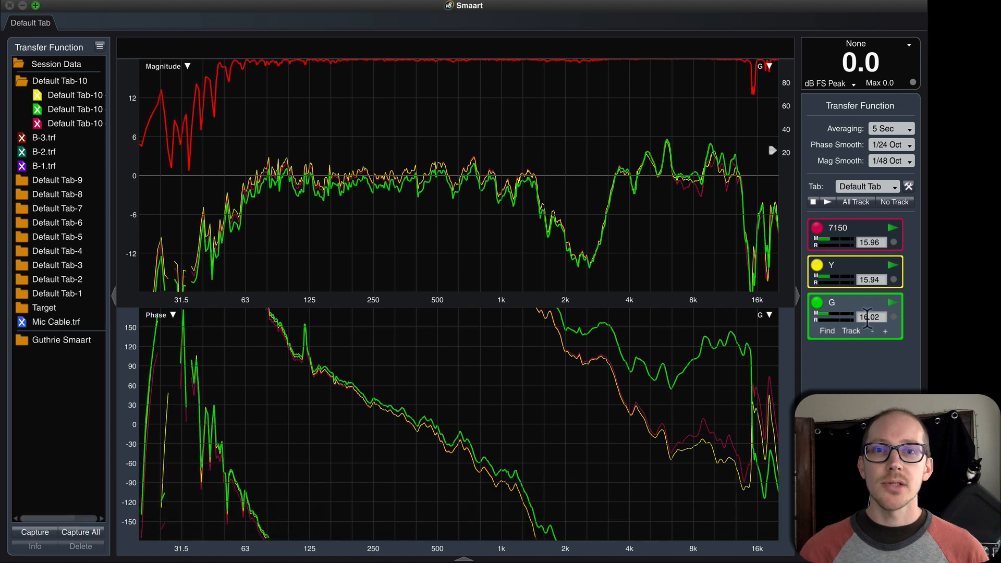
{"action": "left_click", "coordinate": [891, 129]}
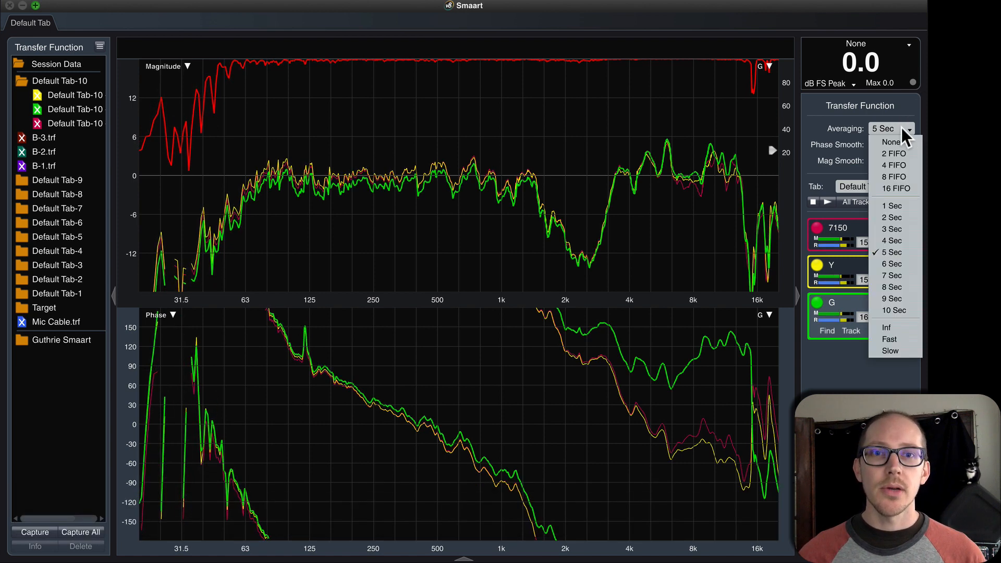
{"action": "mouse_move", "coordinate": [893, 263]}
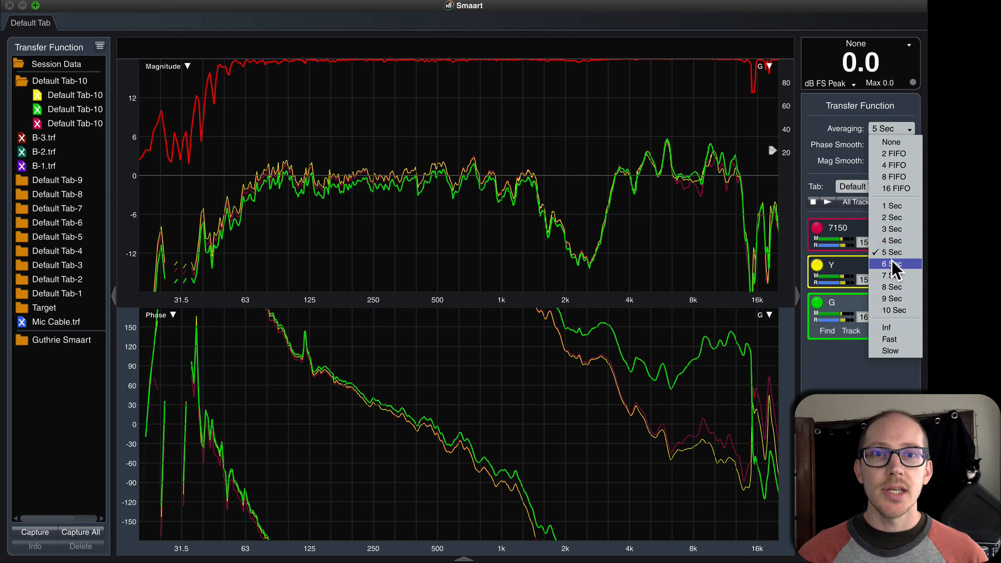
{"action": "left_click", "coordinate": [891, 264]}
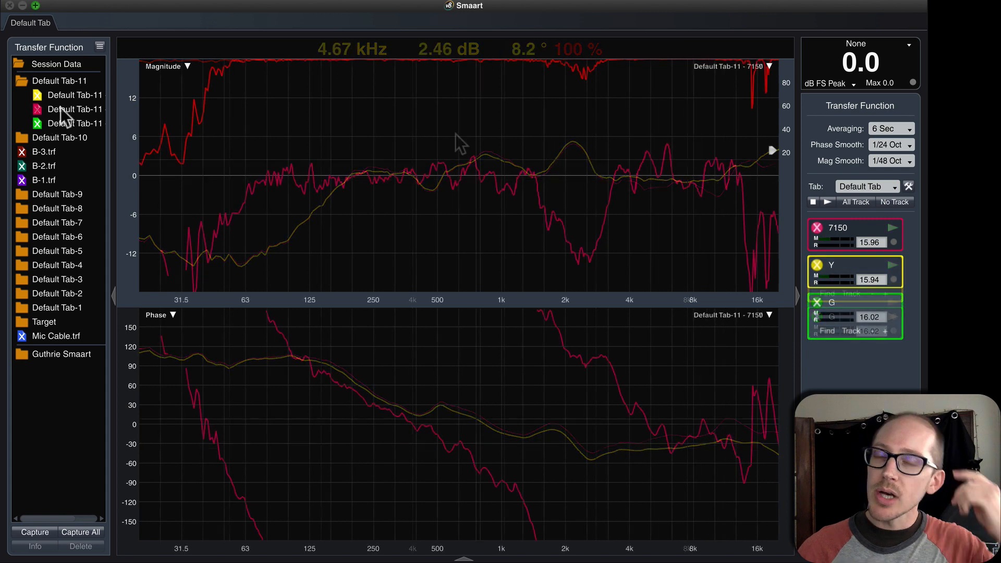
Step: Copy the captured 7150 trace to ASCII and bring it into the ASCII Import sheet
{"action": "right_click", "coordinate": [75, 109]}
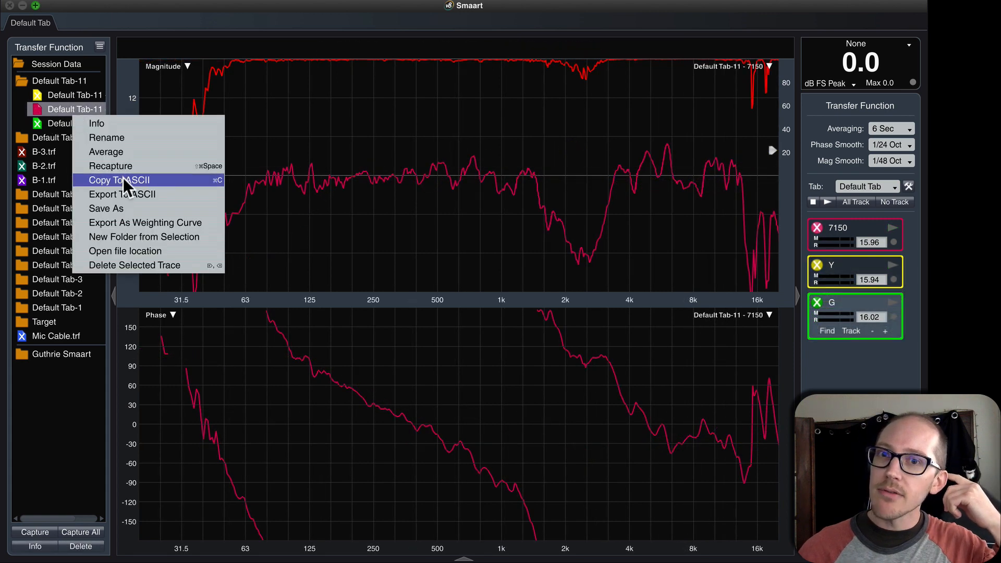
{"action": "left_click", "coordinate": [119, 180]}
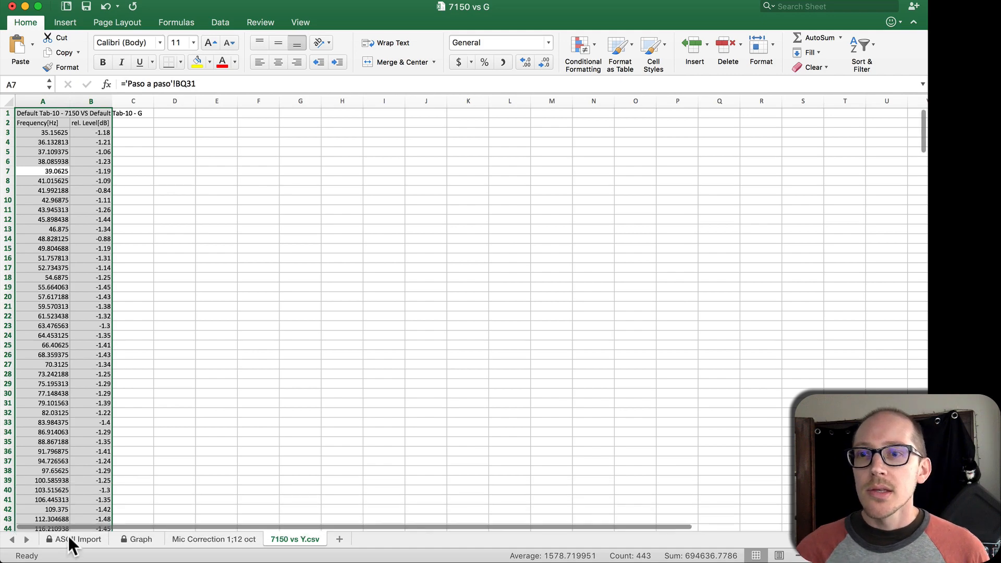
{"action": "left_click", "coordinate": [80, 539]}
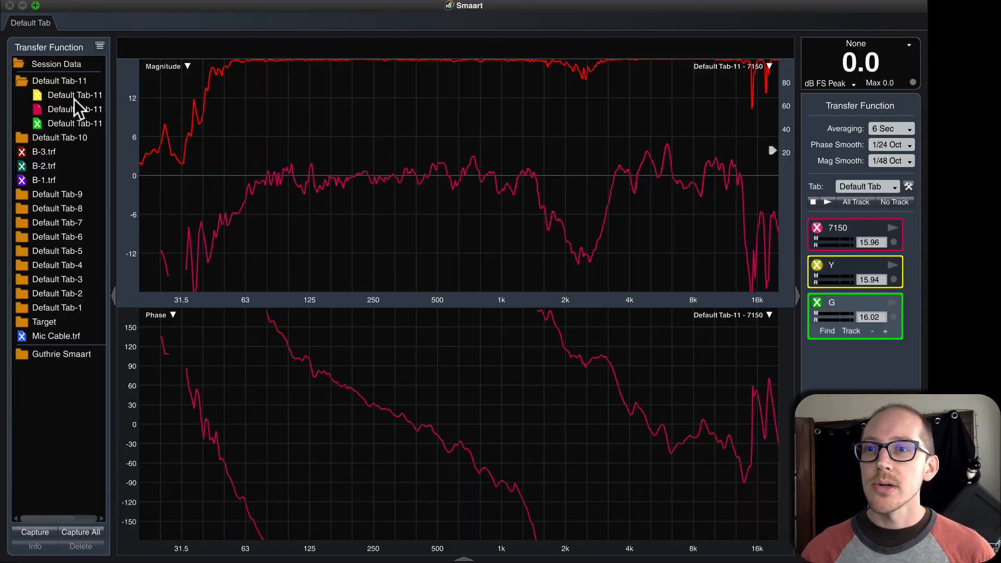
Step: Copy the captured Y trace to ASCII, paste it into the sheet, and check the Graph and csv sheets
{"action": "left_click", "coordinate": [74, 95]}
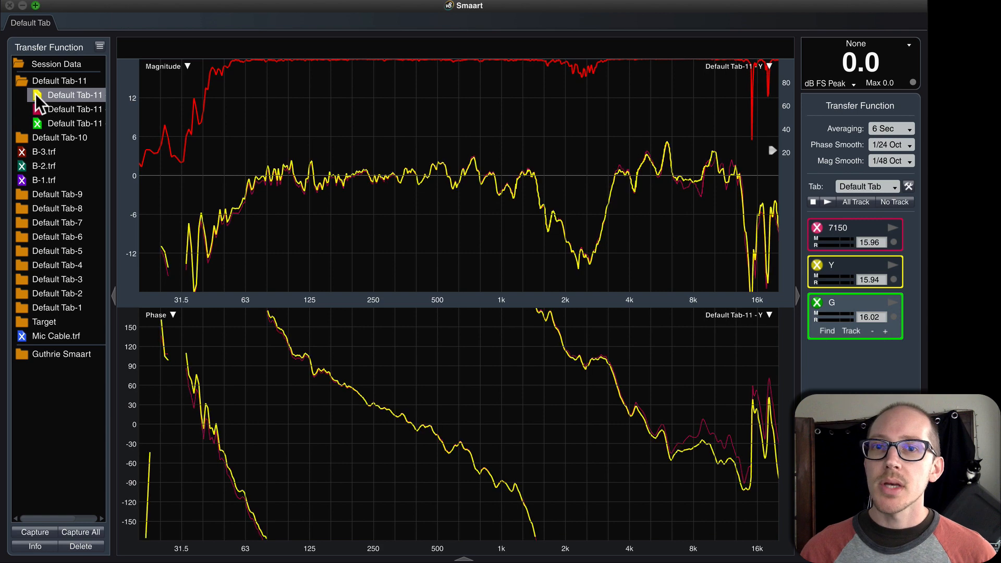
{"action": "right_click", "coordinate": [75, 95]}
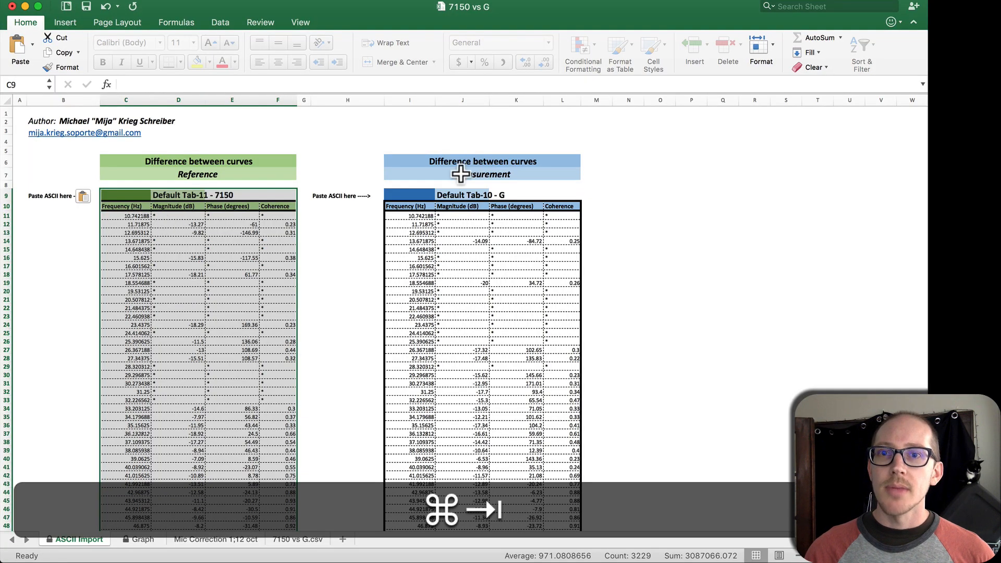
{"action": "key", "text": "cmd+v"}
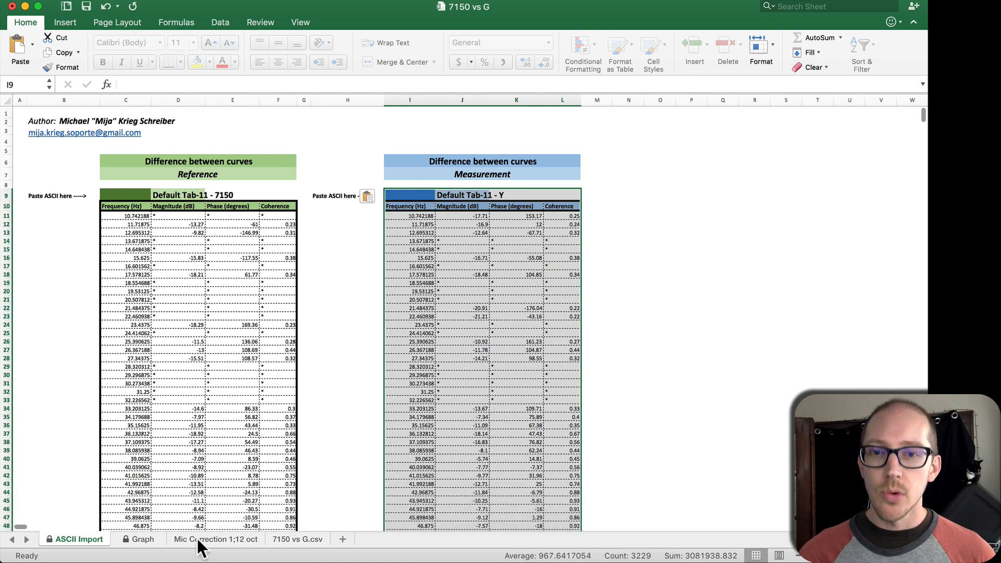
{"action": "left_click", "coordinate": [143, 539]}
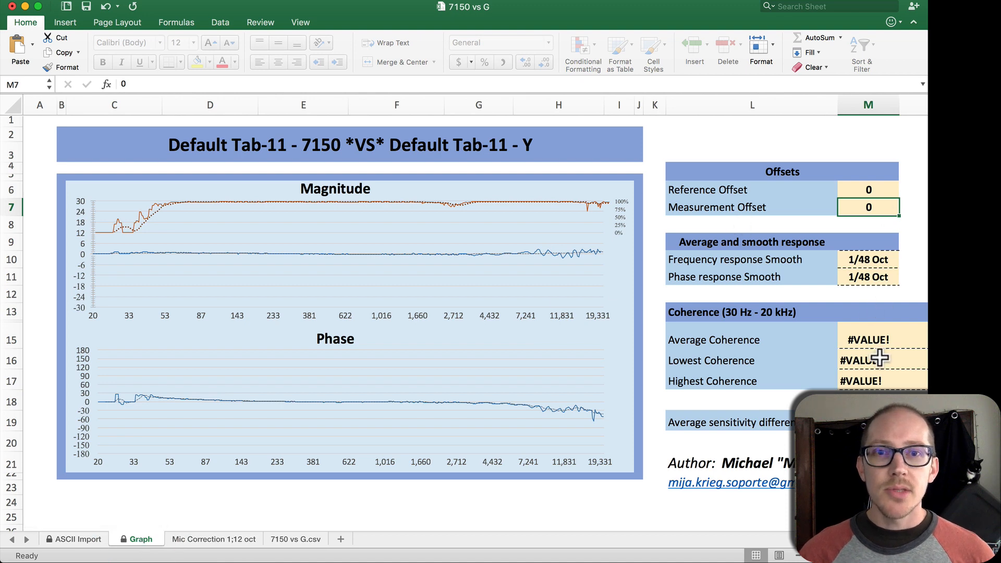
{"action": "mouse_move", "coordinate": [207, 502]}
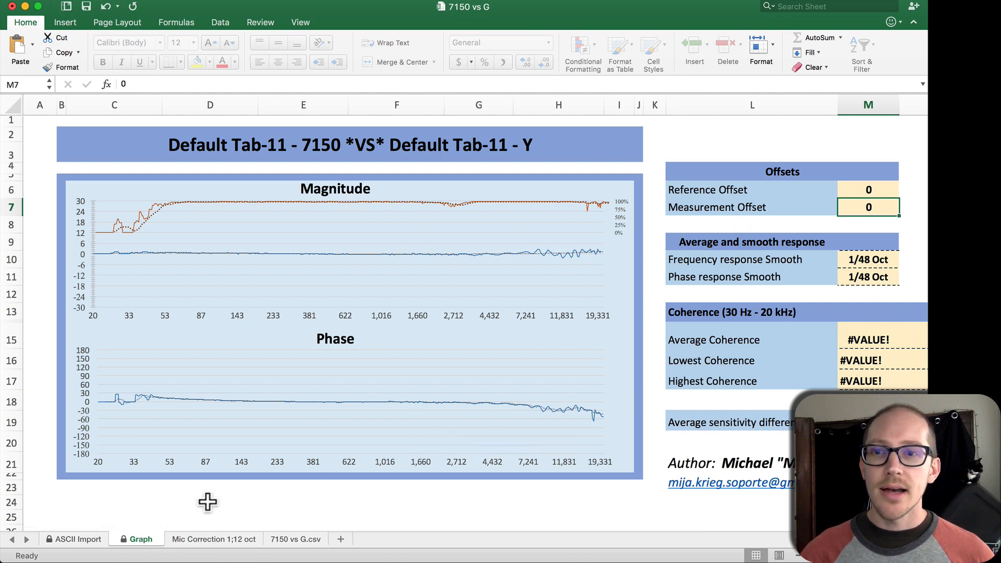
{"action": "left_click", "coordinate": [295, 539]}
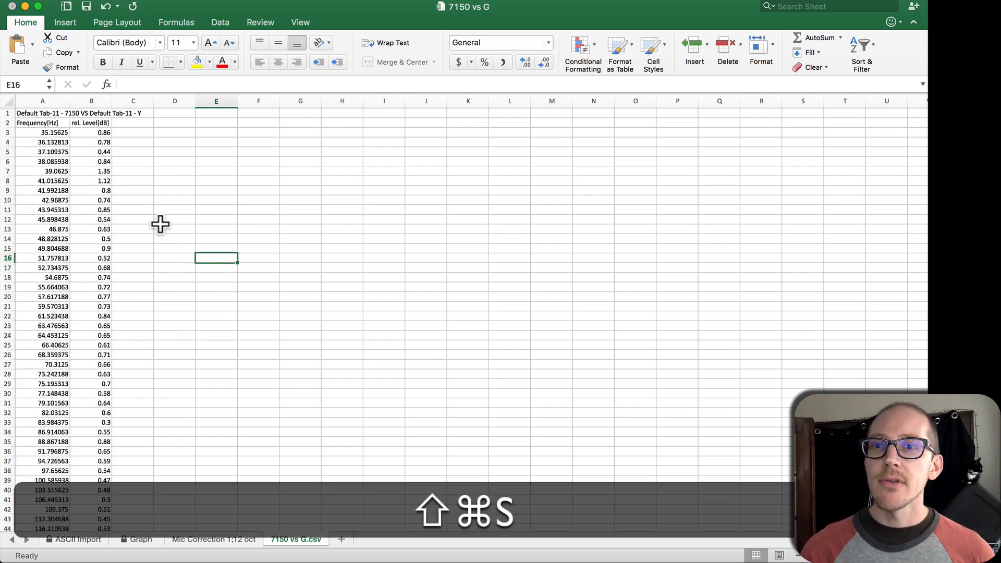
Step: Save the active sheet as a CSV named 7150 vs Y
{"action": "key", "text": "cmd+shift+s"}
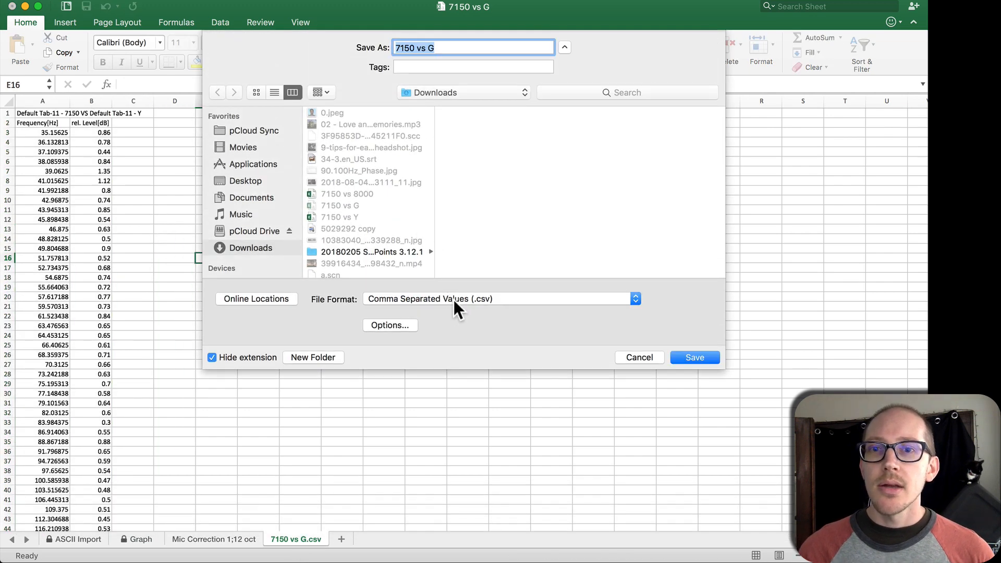
{"action": "left_click", "coordinate": [473, 47]}
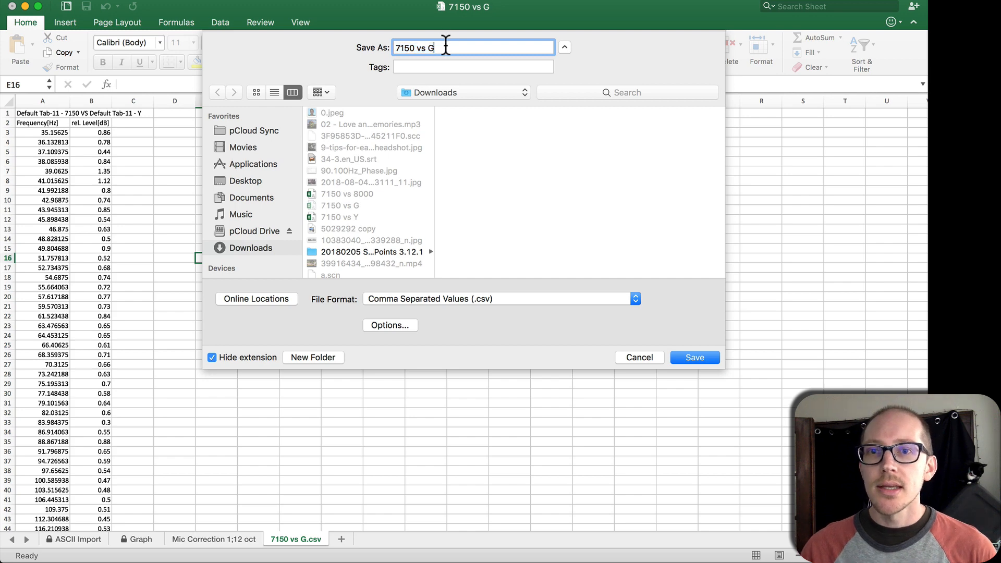
{"action": "key", "text": "backspace"}
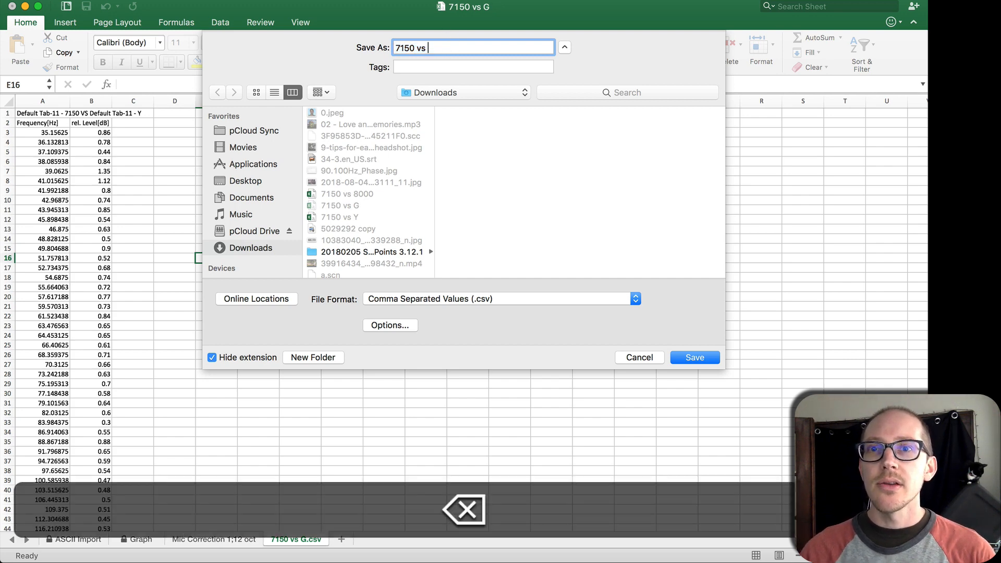
{"action": "type", "text": "Y"}
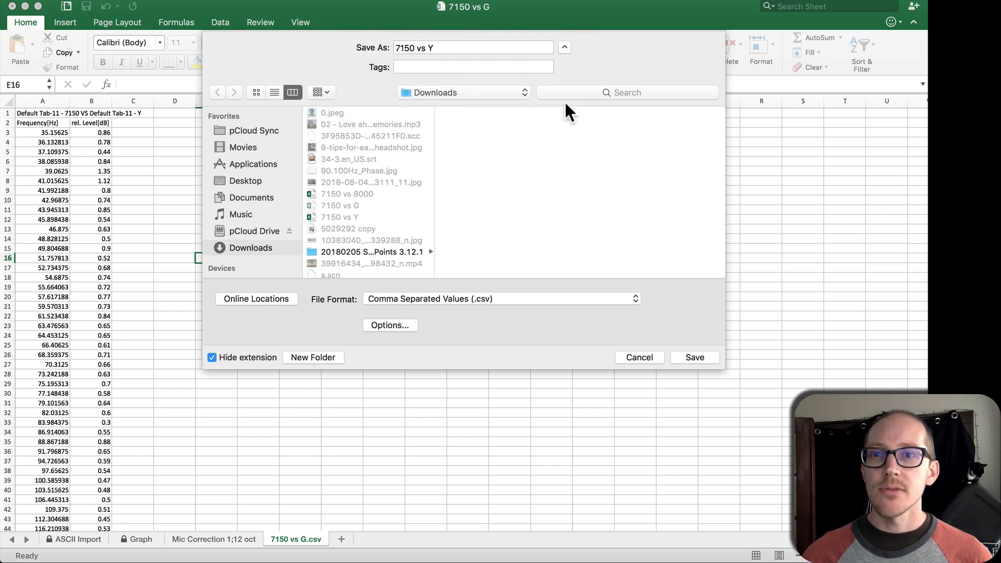
{"action": "left_click", "coordinate": [694, 356]}
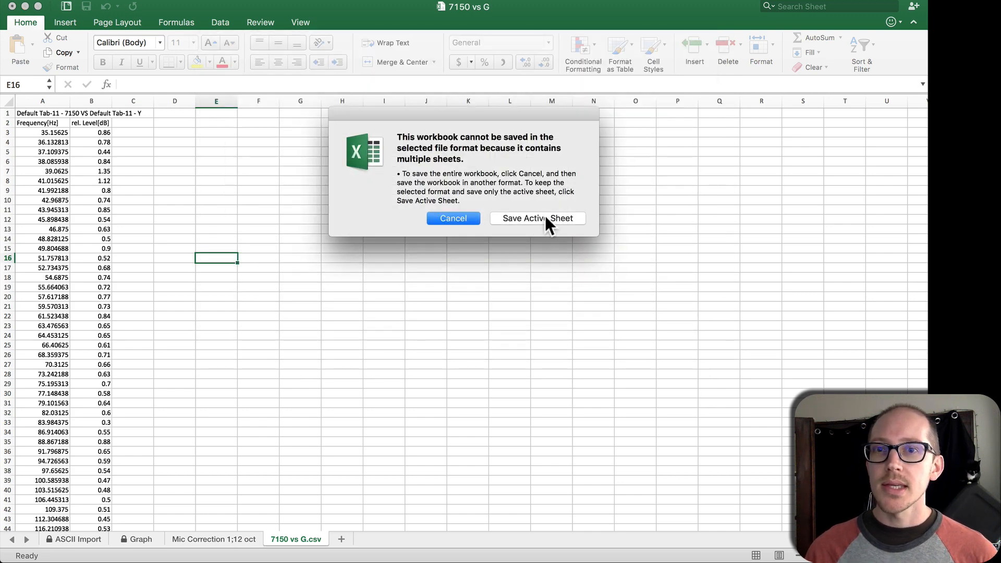
{"action": "left_click", "coordinate": [537, 218]}
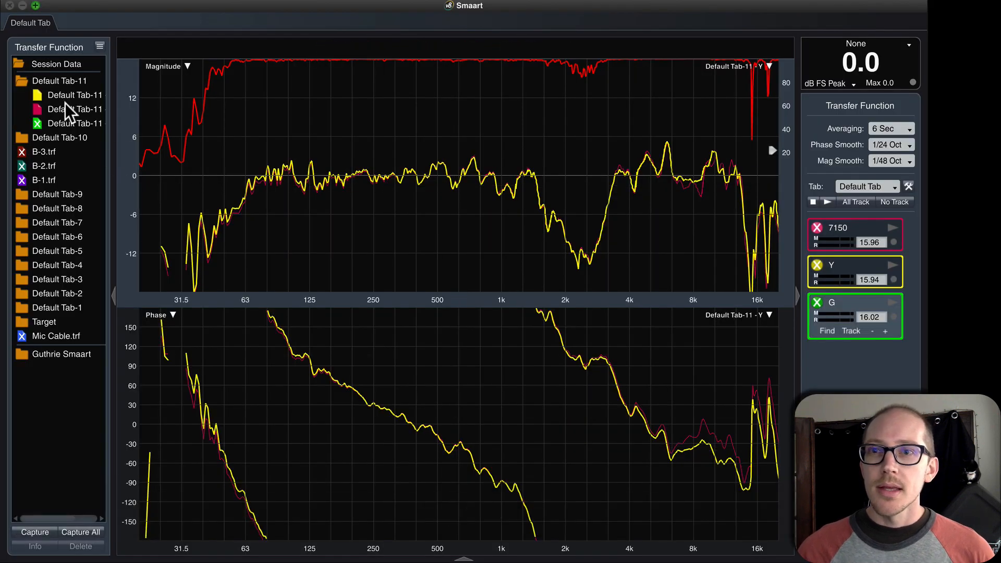
Step: Copy the captured G trace to ASCII and paste it into the ASCII Import sheet, replacing Y's data
{"action": "left_click", "coordinate": [75, 123]}
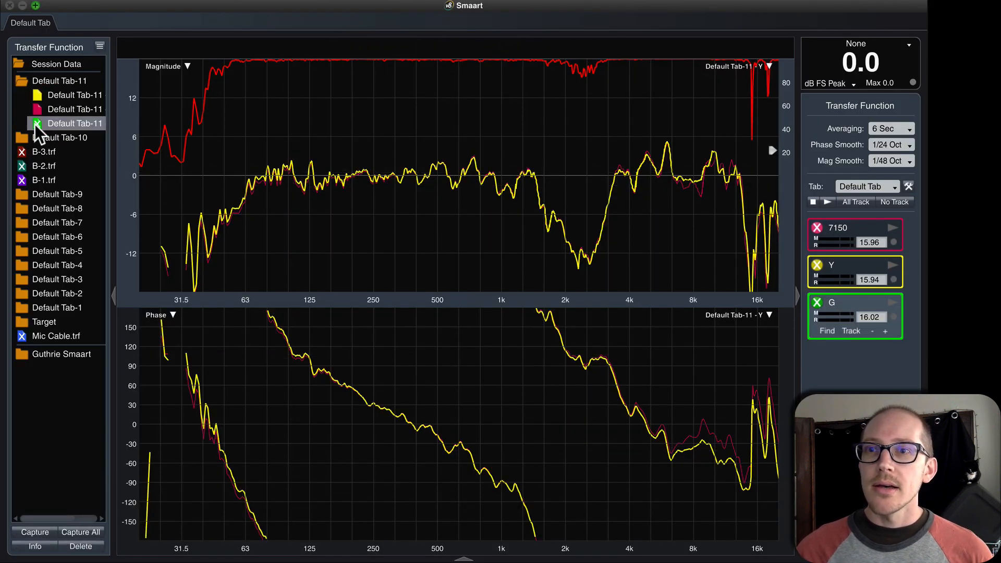
{"action": "right_click", "coordinate": [75, 123]}
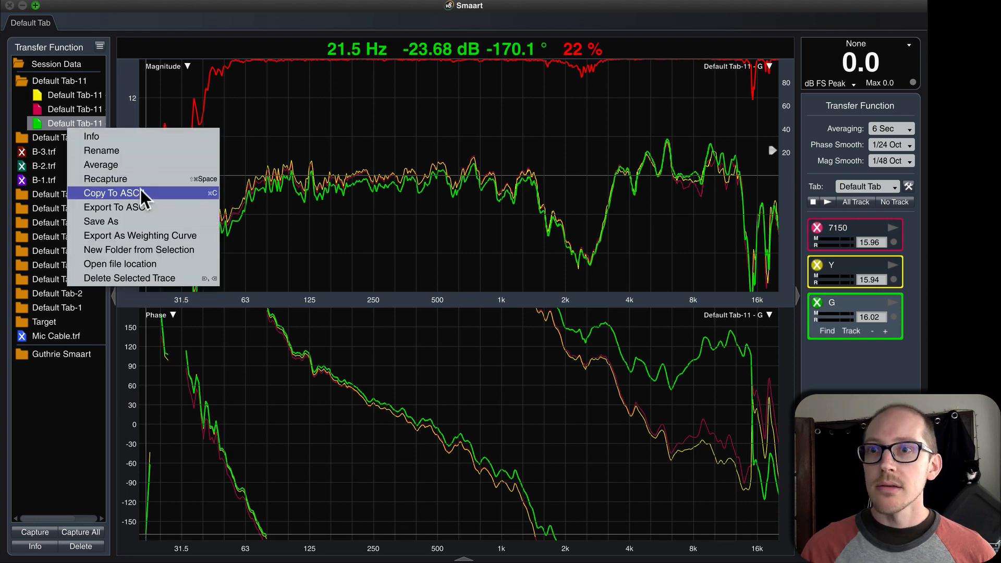
{"action": "left_click", "coordinate": [110, 193]}
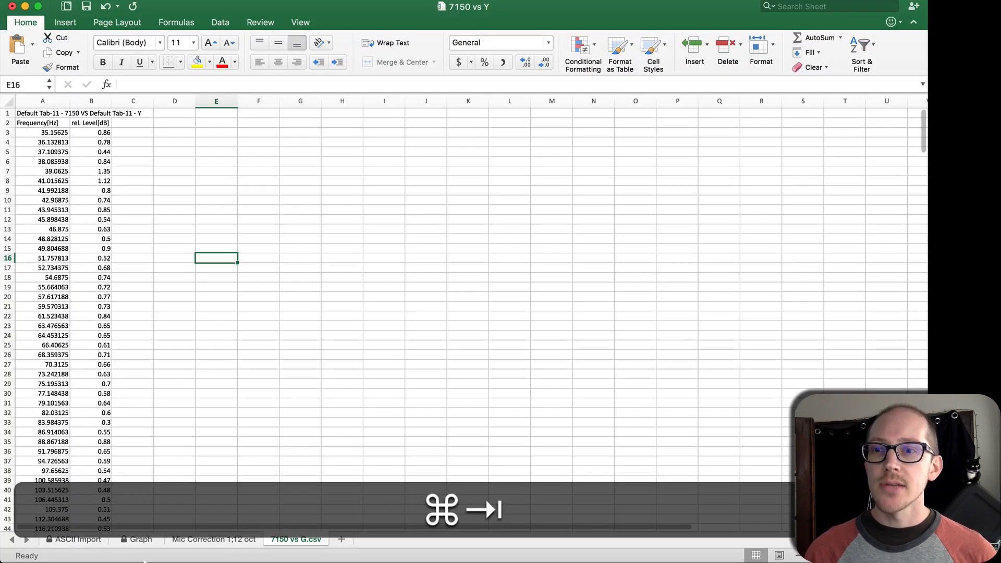
{"action": "left_click", "coordinate": [79, 539]}
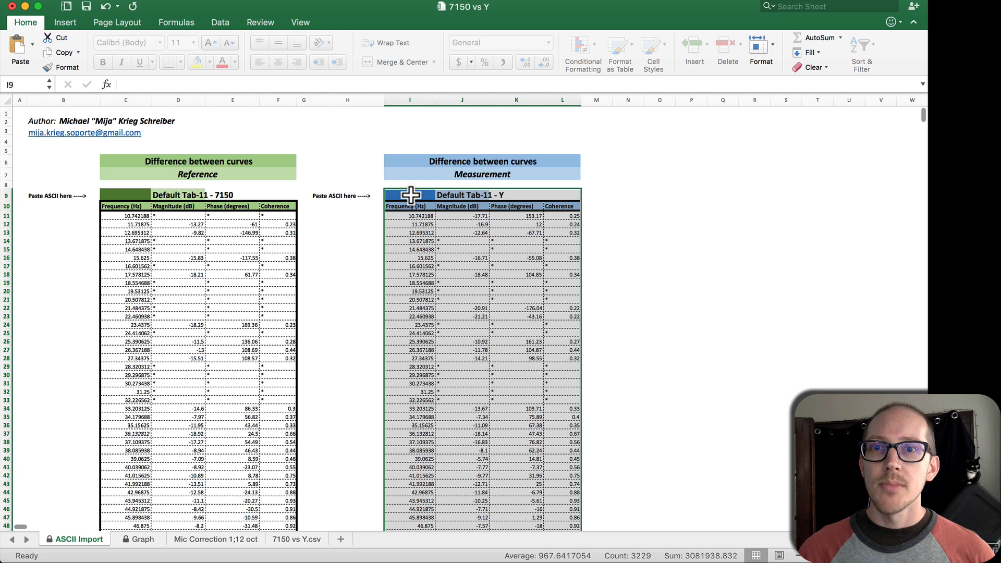
{"action": "key", "text": "cmd+v"}
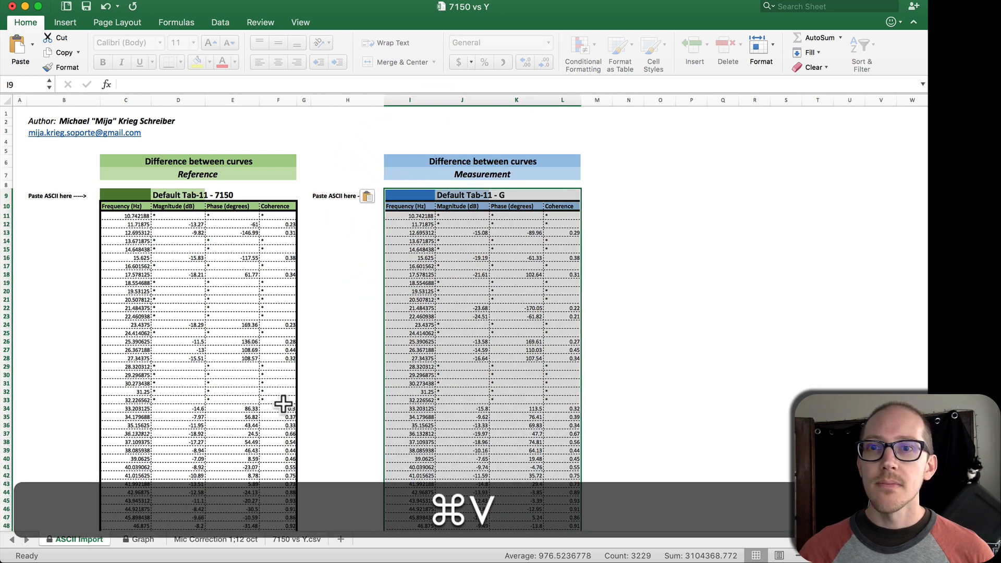
{"action": "left_click", "coordinate": [294, 539]}
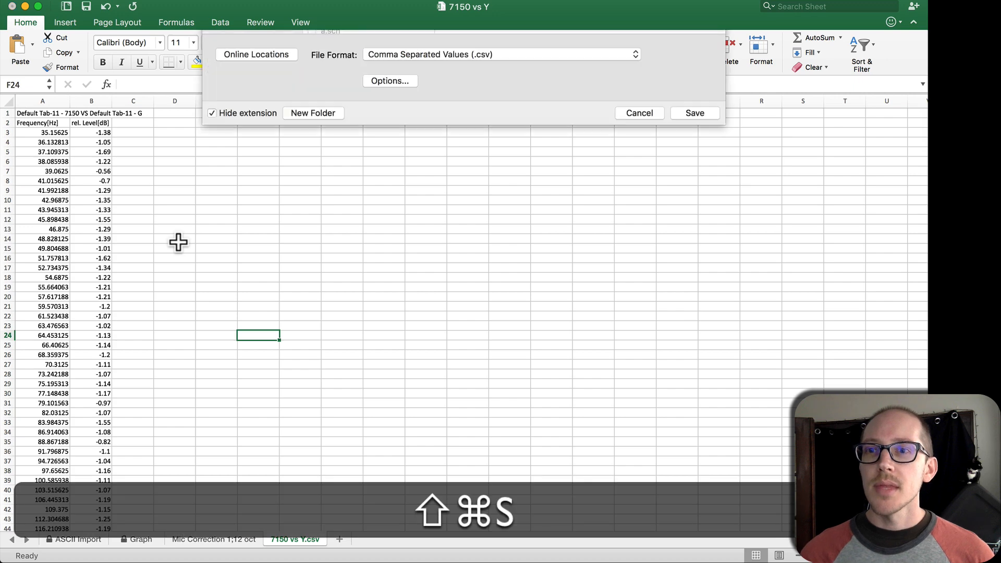
Step: Save the csv sheet as 7150 vs G, replacing the existing file, and return to Smaart
{"action": "left_click", "coordinate": [564, 46]}
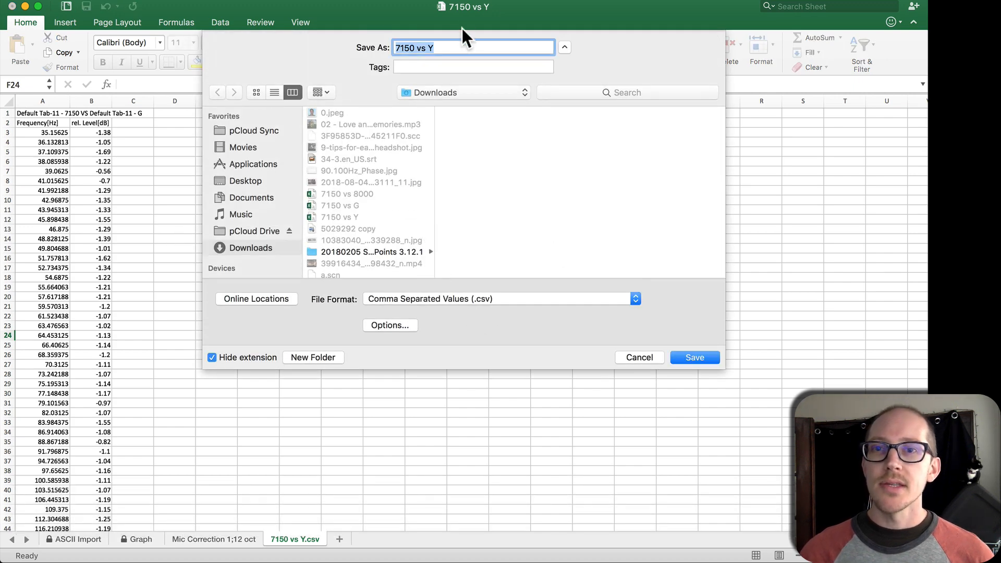
{"action": "type", "text": "G"}
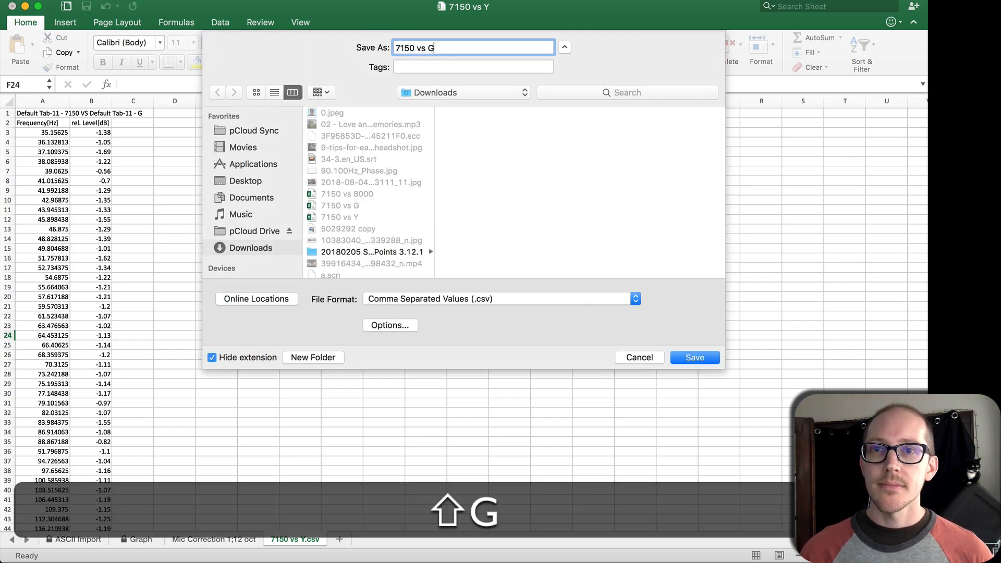
{"action": "left_click", "coordinate": [694, 356]}
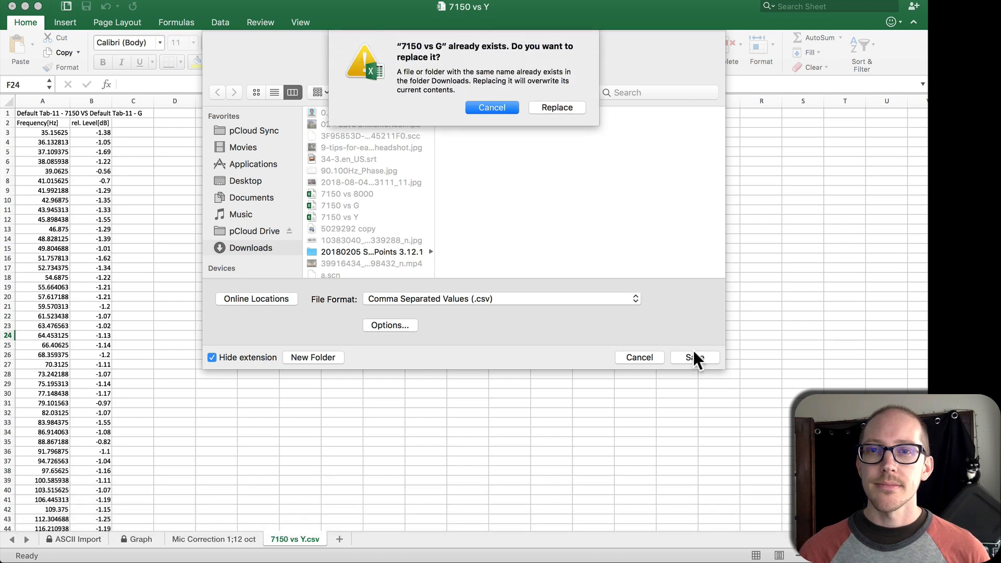
{"action": "left_click", "coordinate": [555, 106]}
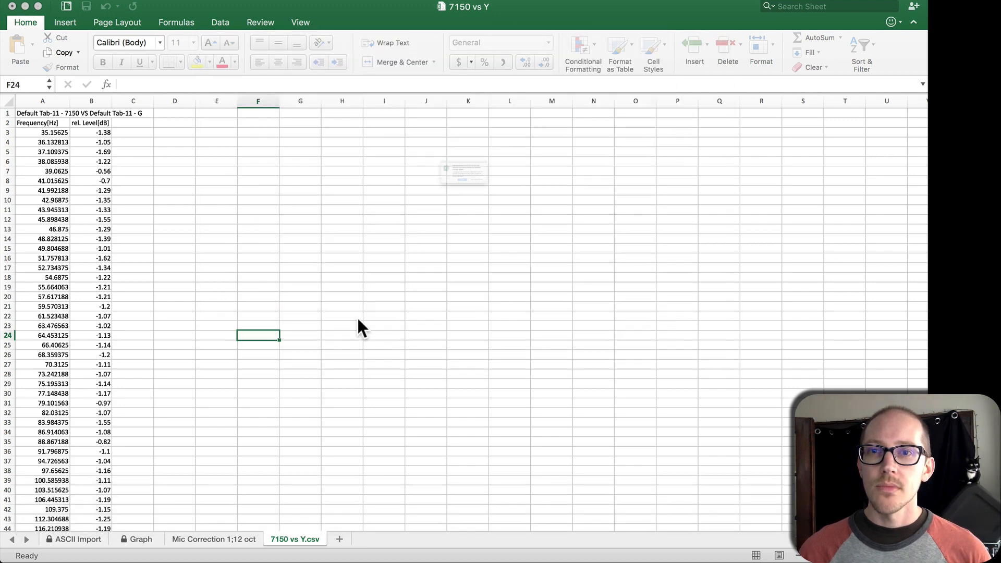
{"action": "key", "text": "cmd+s"}
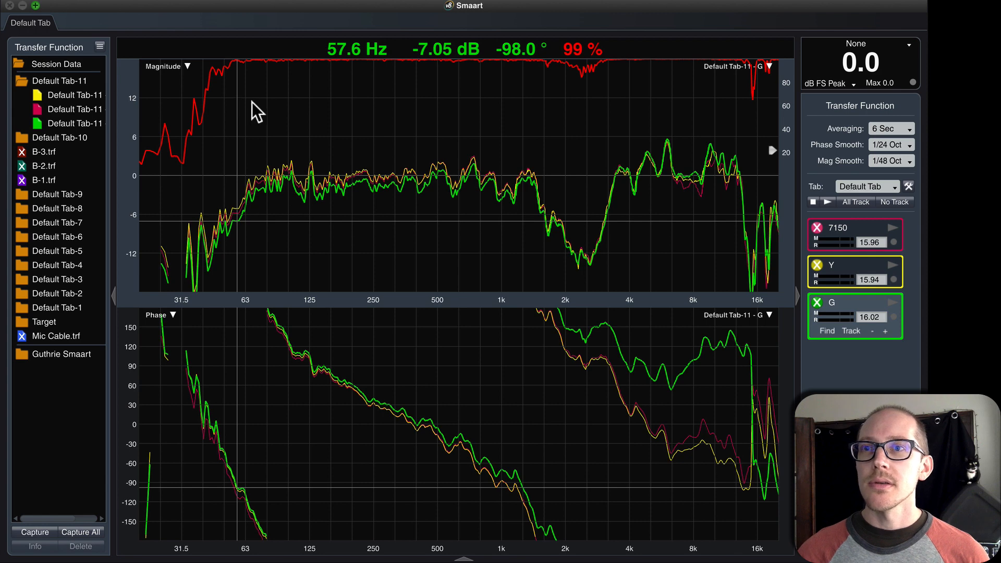
Step: Import the 7150 vs G file from Downloads via Options > Mic Correction Curve
{"action": "left_click", "coordinate": [172, 3]}
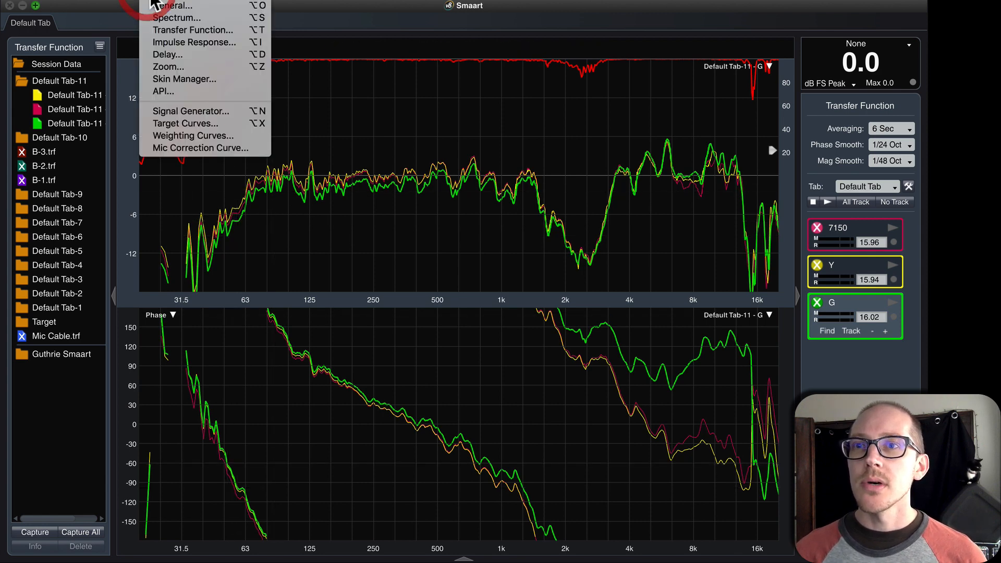
{"action": "left_click", "coordinate": [201, 147]}
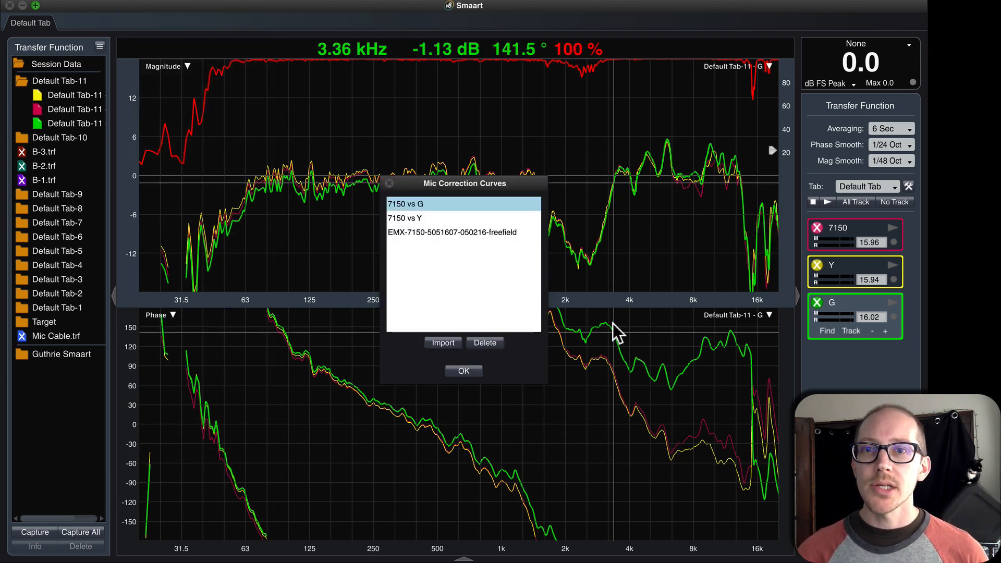
{"action": "left_click", "coordinate": [442, 343]}
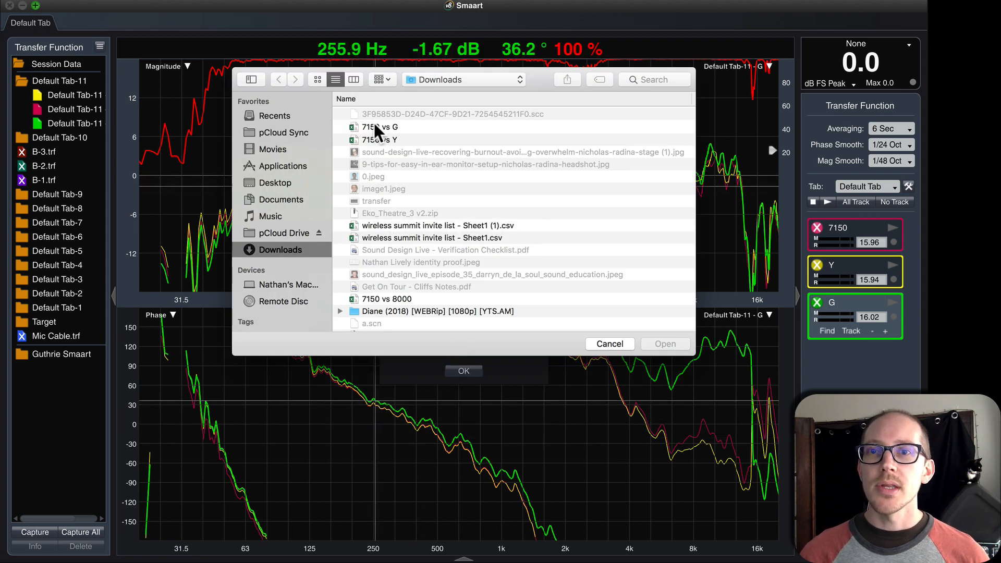
{"action": "left_click", "coordinate": [379, 126]}
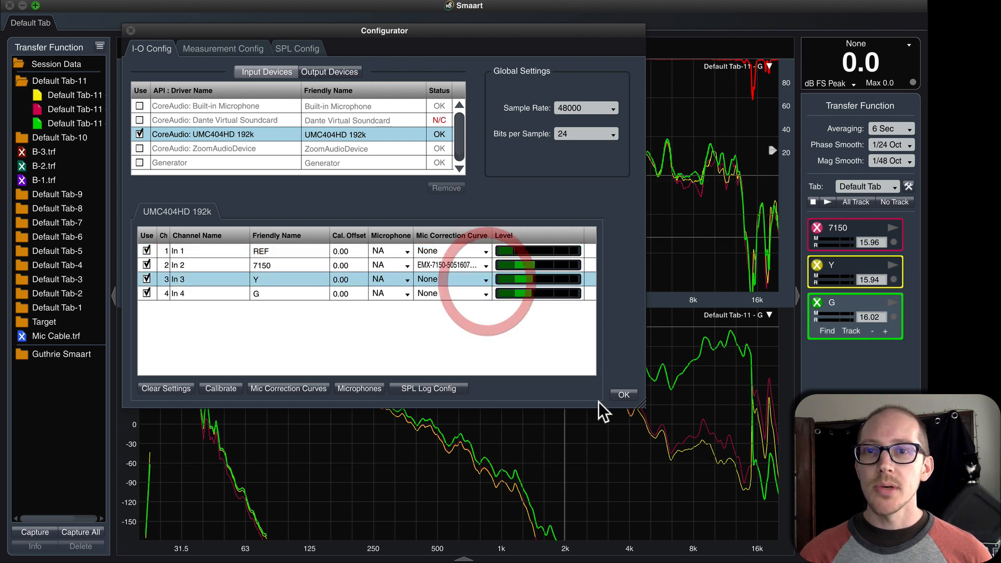
Step: Assign 7150 vs Y to In 3 and 7150 vs G to In 4, confirm, and start all measurements
{"action": "left_click", "coordinate": [623, 395]}
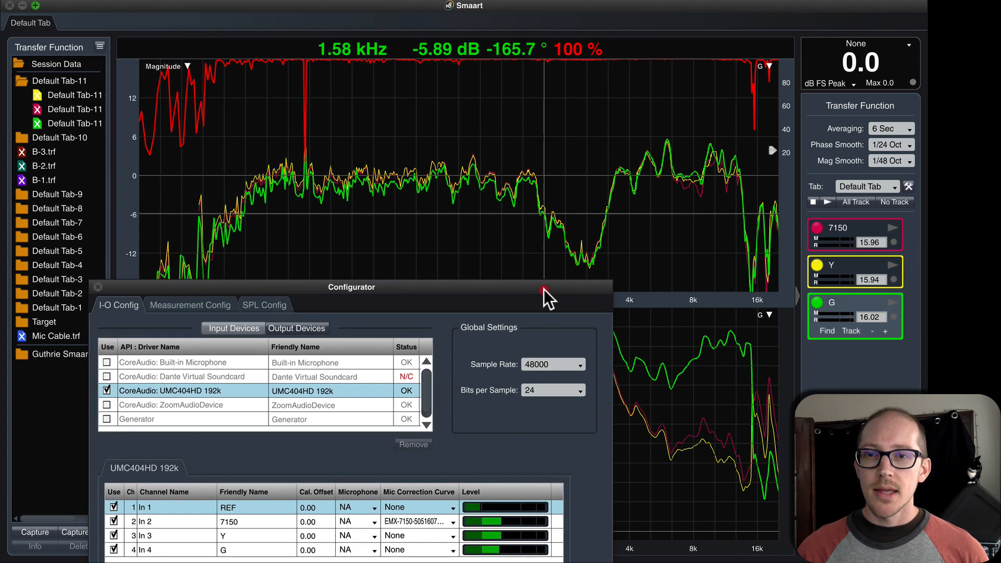
{"action": "left_click", "coordinate": [452, 535]}
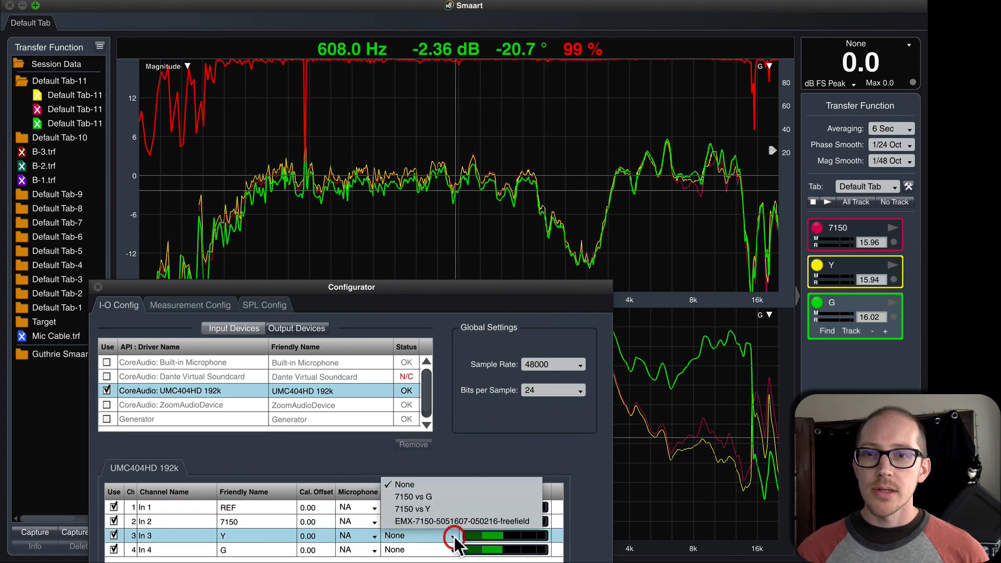
{"action": "mouse_move", "coordinate": [447, 496]}
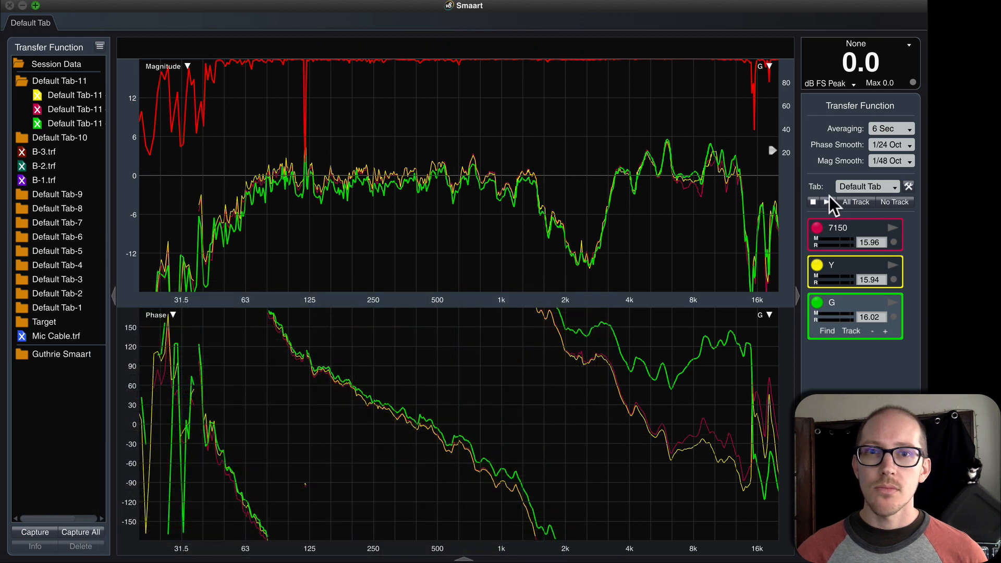
{"action": "left_click", "coordinate": [894, 201]}
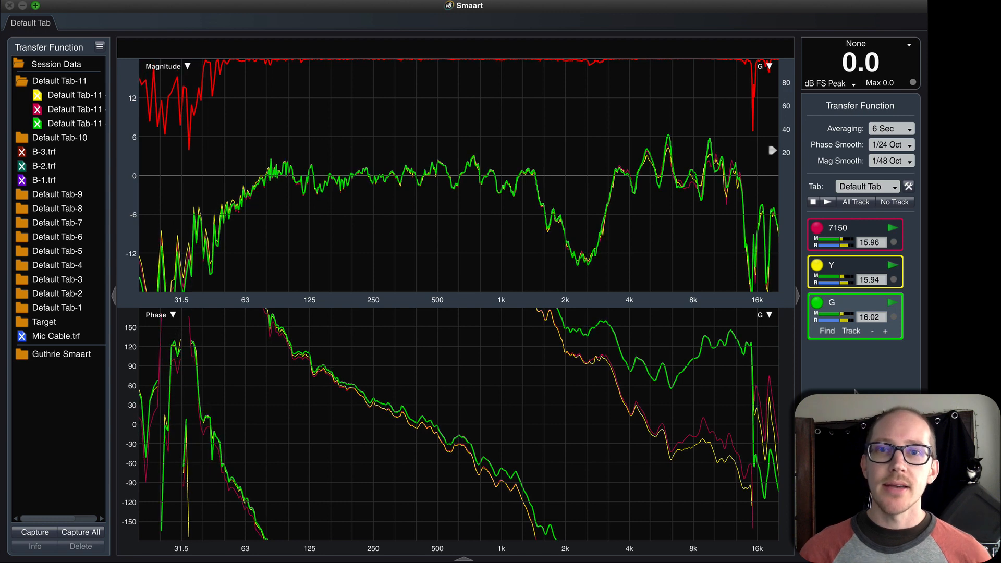
{"action": "mouse_move", "coordinate": [313, 185]}
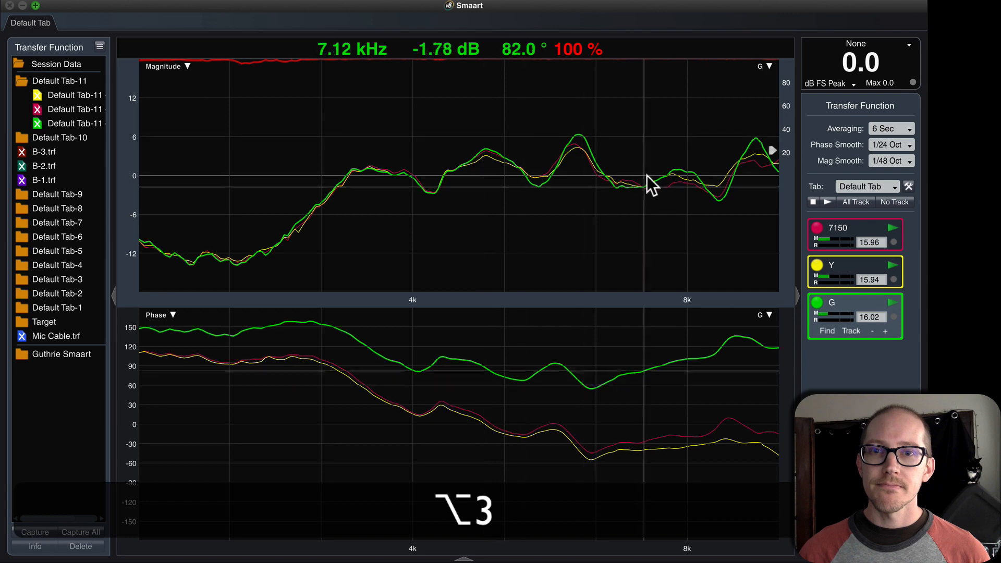
{"action": "mouse_move", "coordinate": [545, 175]}
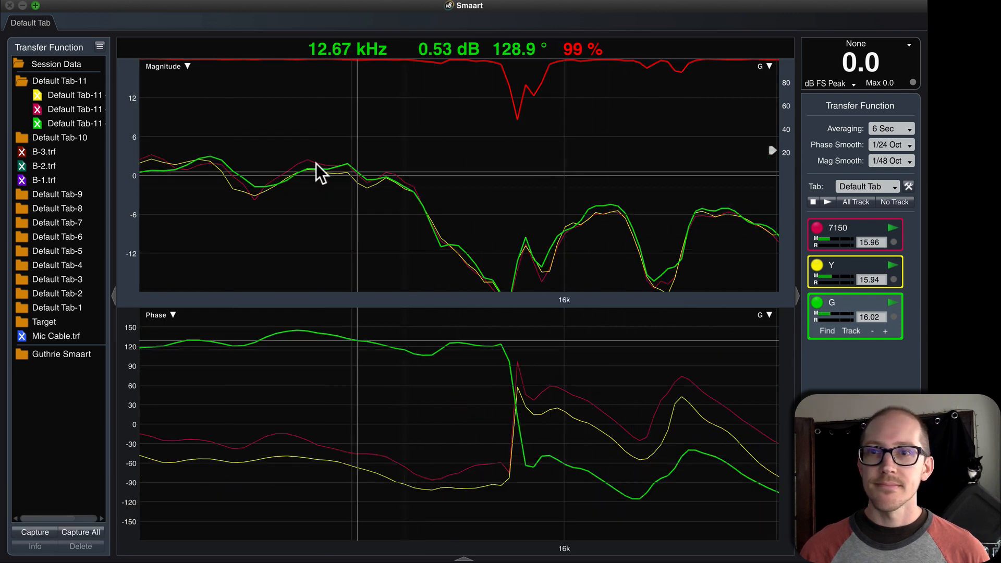
{"action": "mouse_move", "coordinate": [232, 169]}
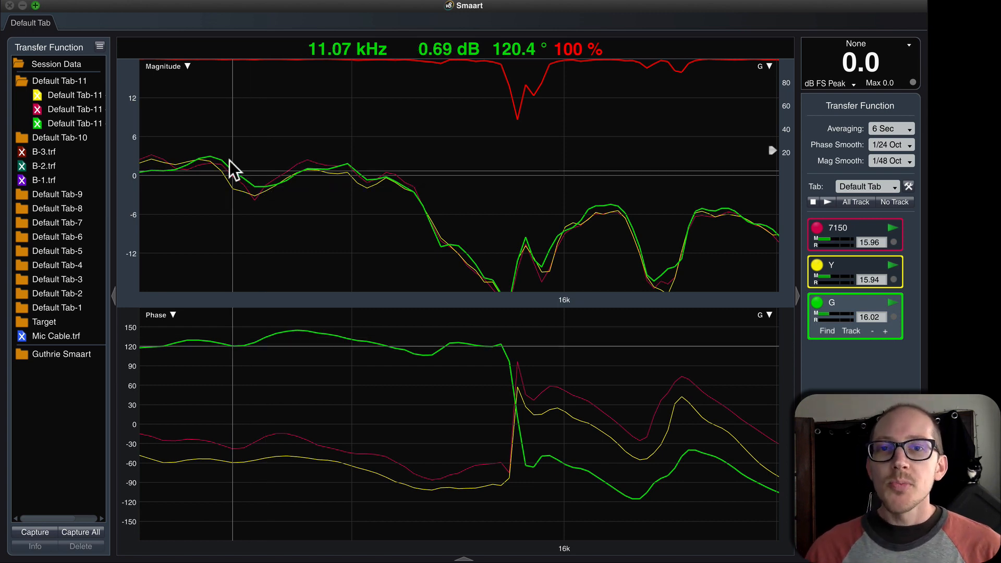
{"action": "mouse_move", "coordinate": [373, 189]}
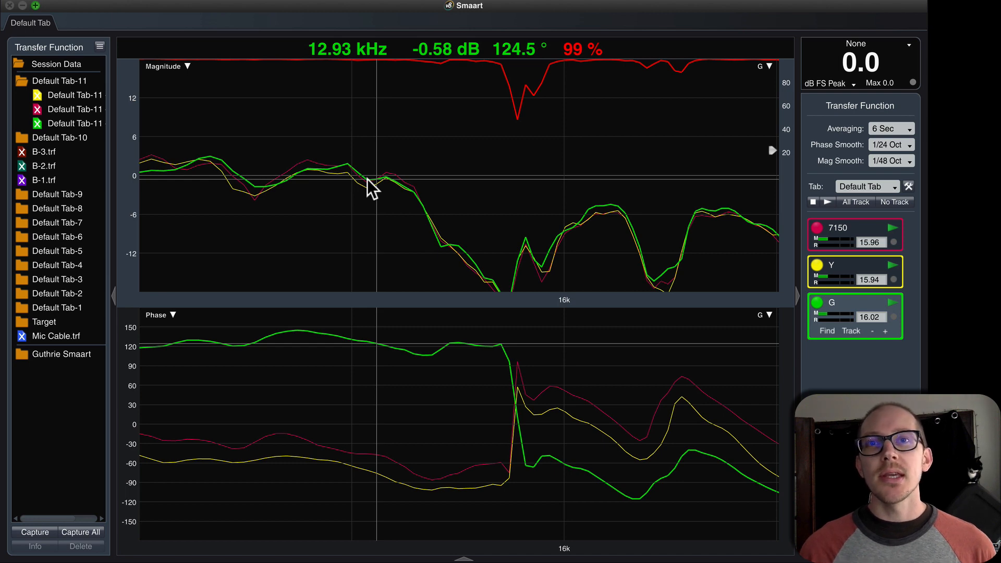
{"action": "mouse_move", "coordinate": [246, 195]}
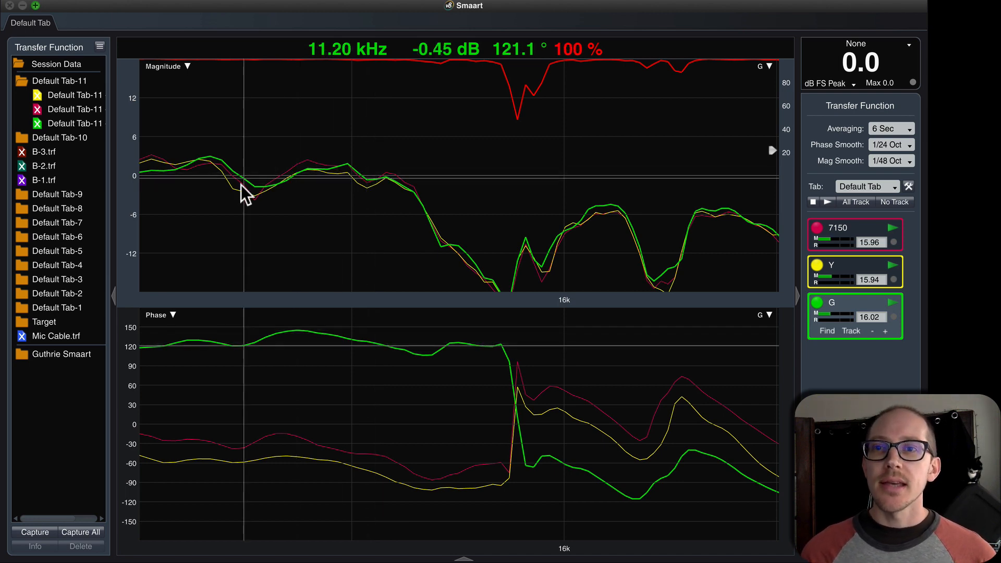
{"action": "mouse_move", "coordinate": [565, 262]}
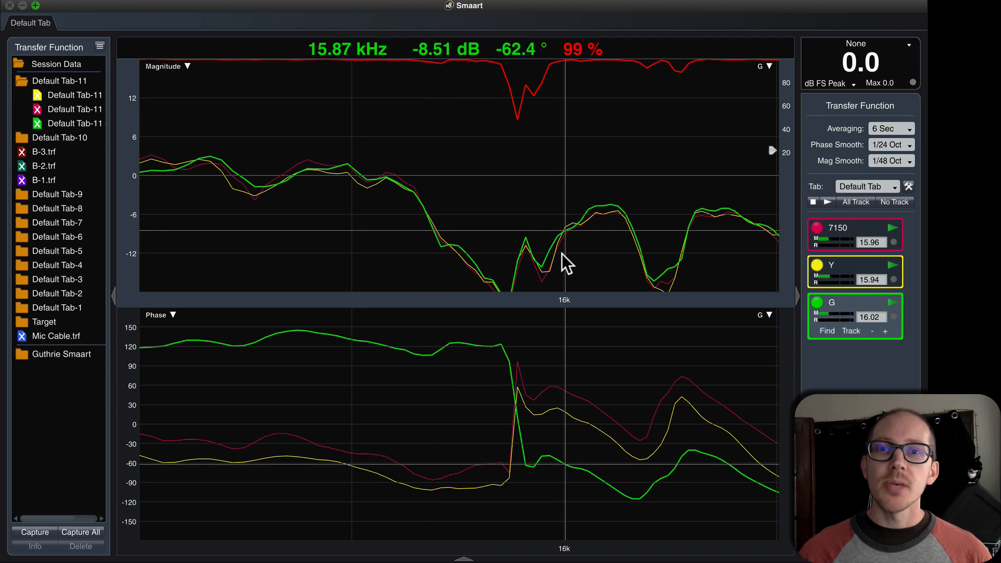
{"action": "mouse_move", "coordinate": [424, 230]}
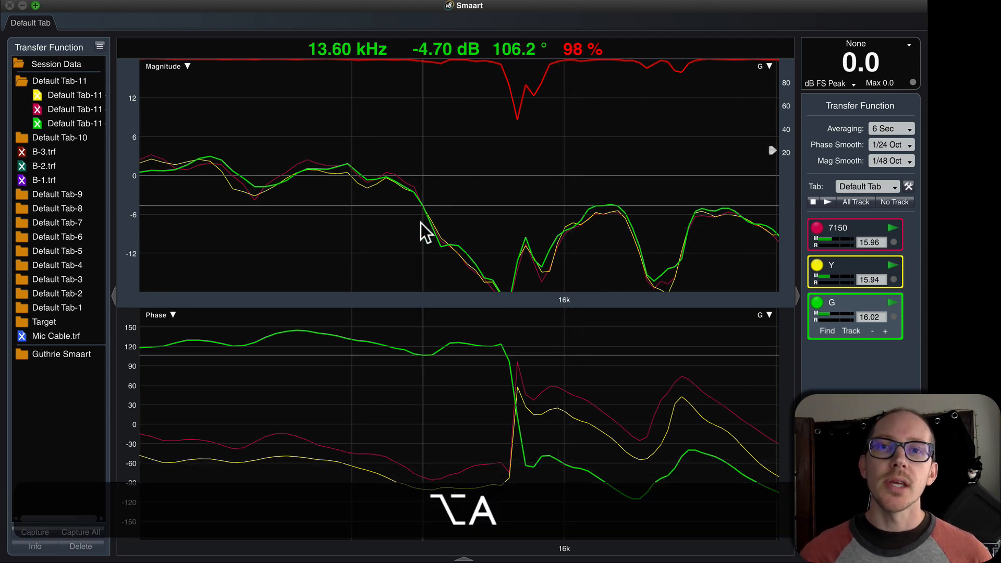
{"action": "mouse_move", "coordinate": [214, 105]}
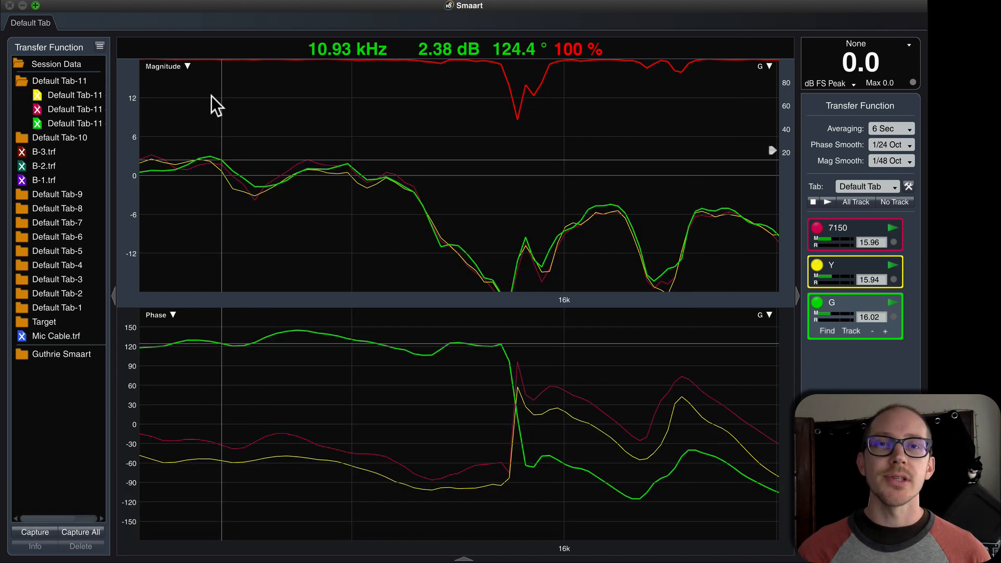